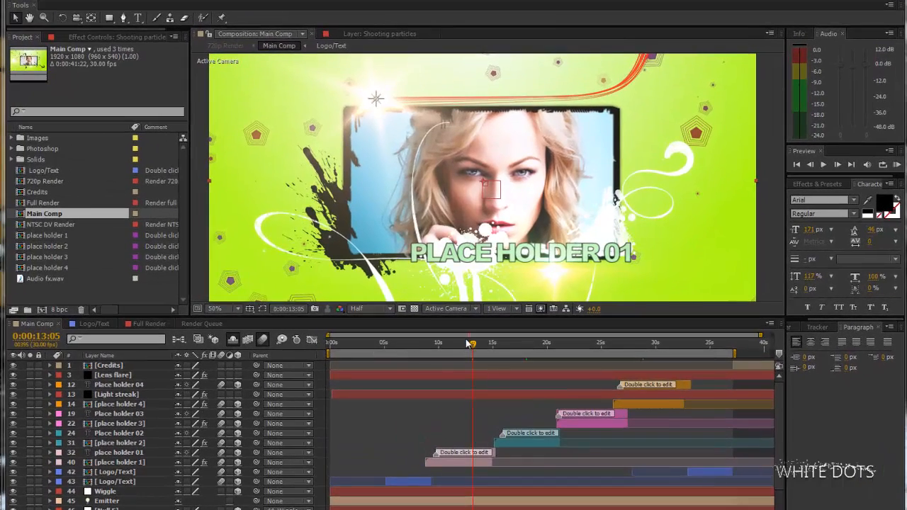
Browse the Logo/Text and Full Render comps, then add clip 000082 to the import selection.
left_click(464, 343)
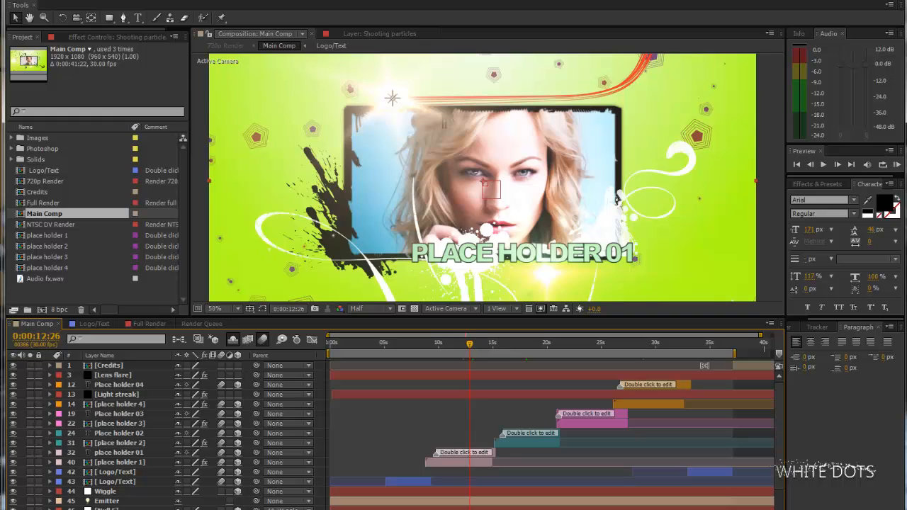
left_click(94, 324)
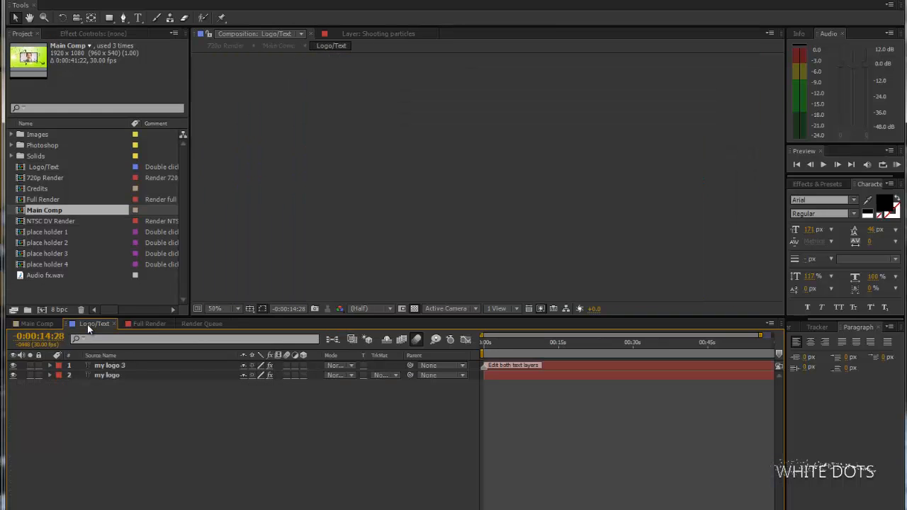
mouse_move(566, 363)
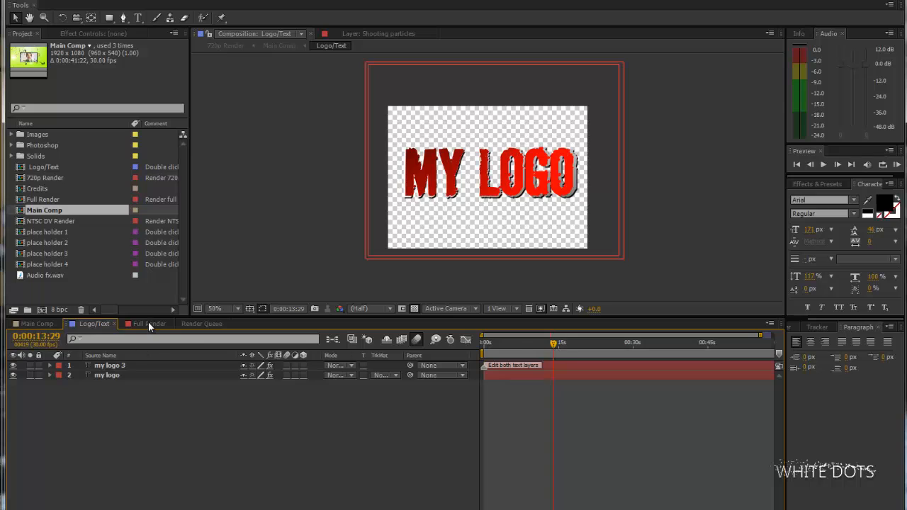
left_click(148, 323)
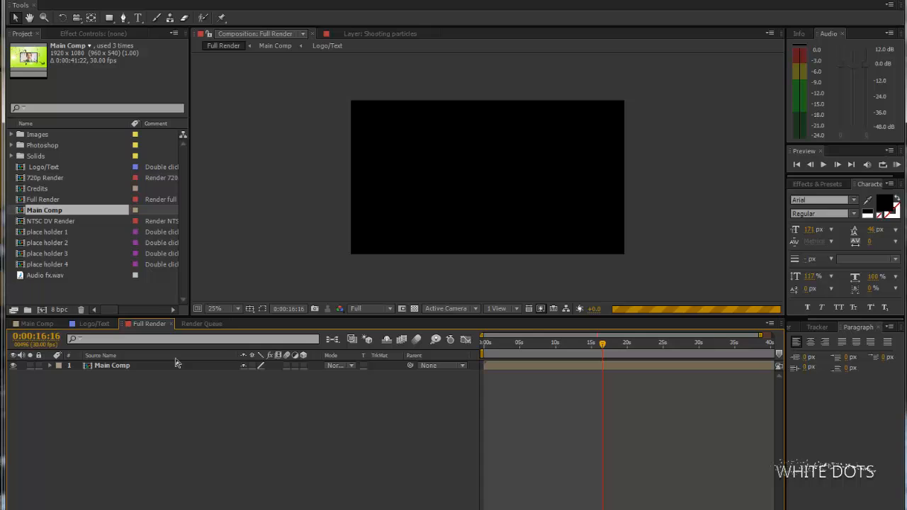
mouse_move(552, 367)
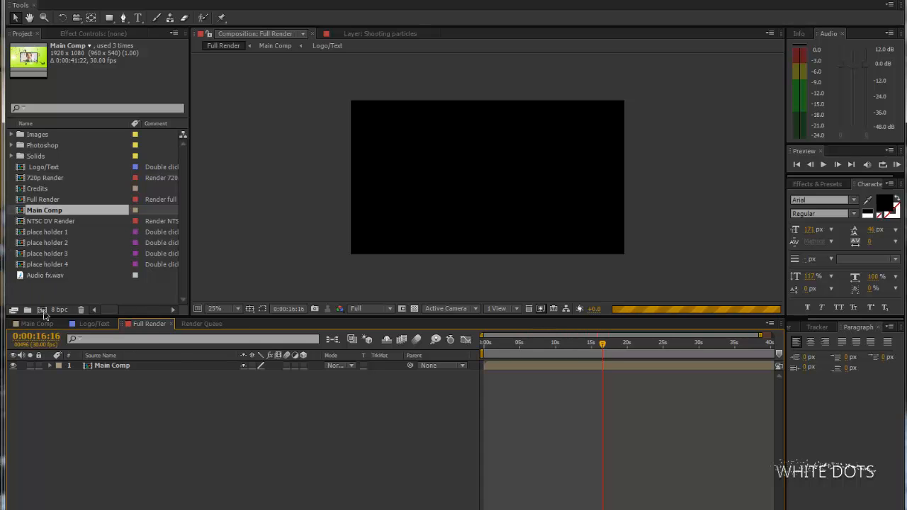
left_click(35, 324)
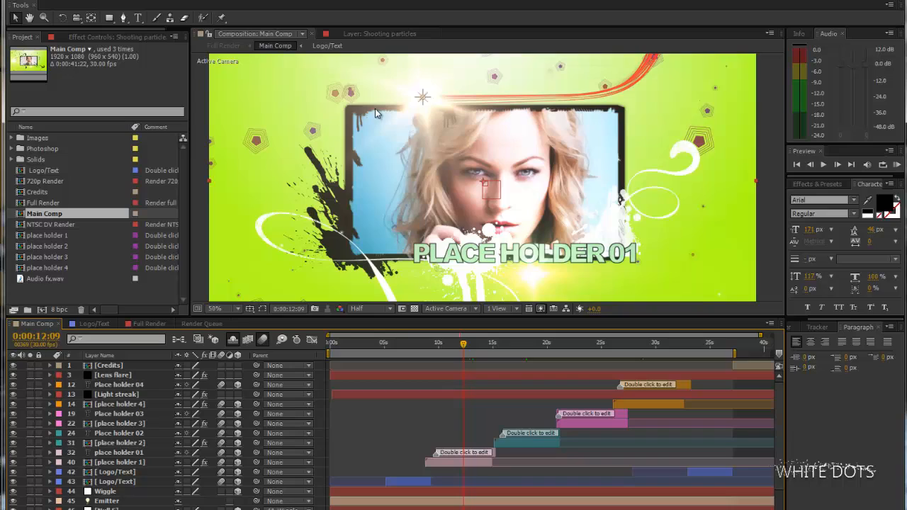
mouse_move(660, 239)
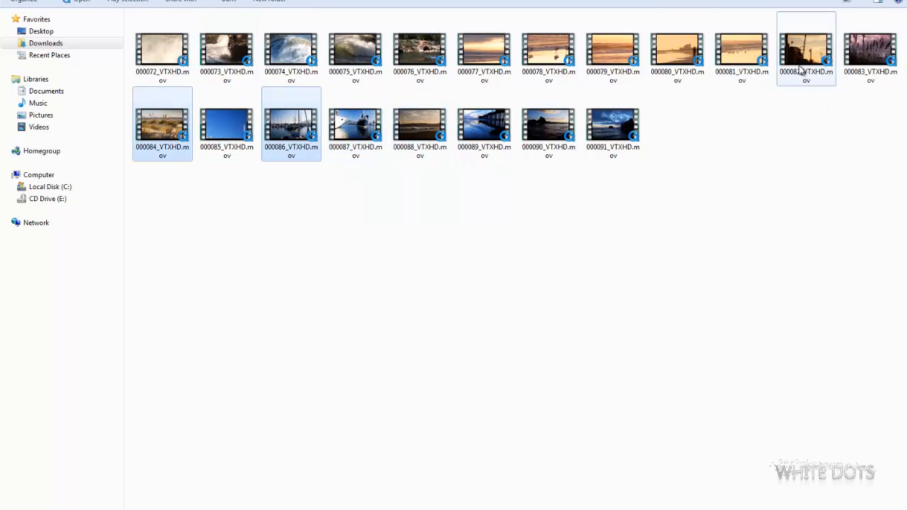
left_click(548, 48)
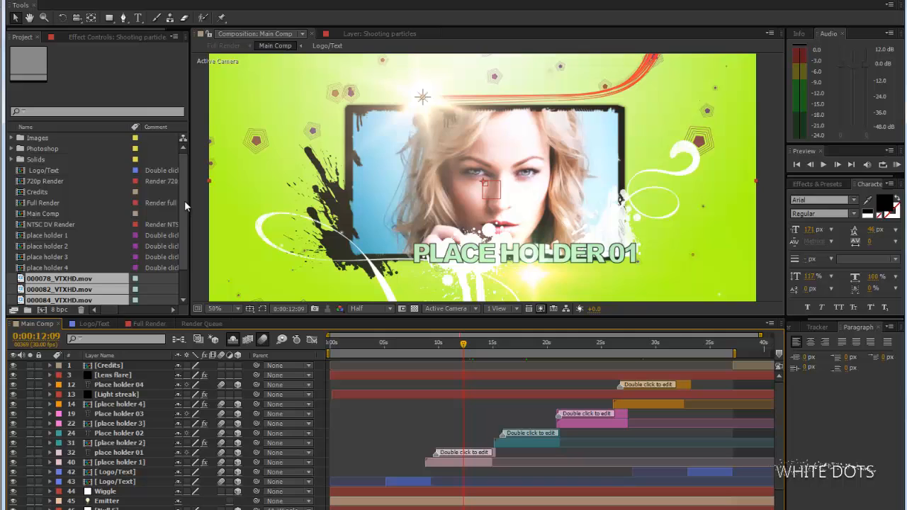
Select clip 000078 in the project, then open the place holder 1 layer's precomp.
left_click(60, 257)
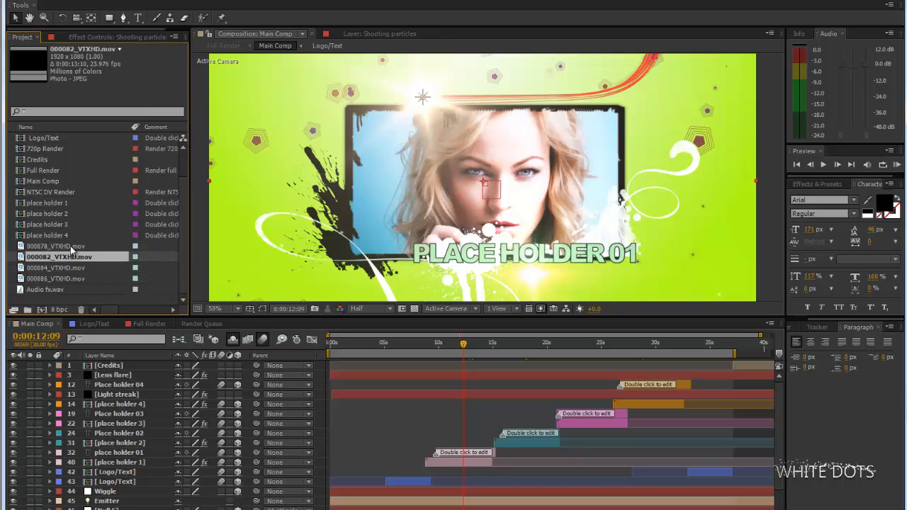
left_click(55, 246)
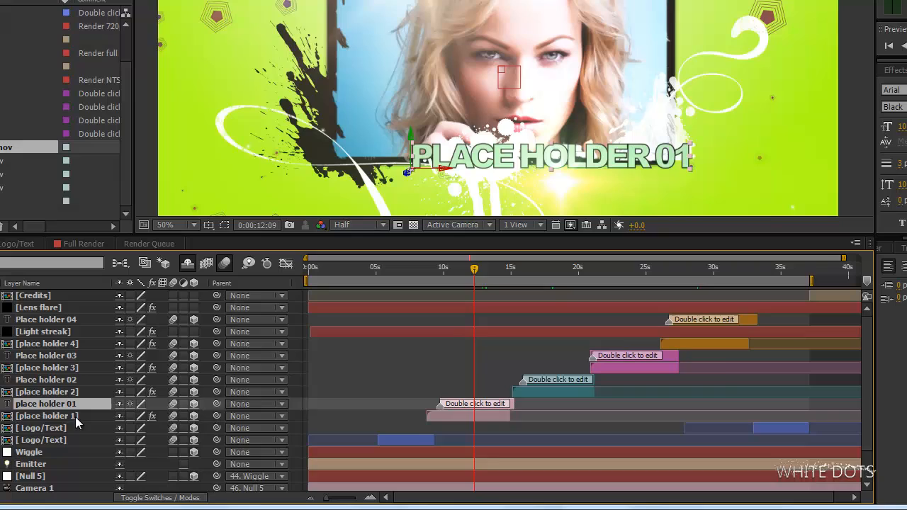
left_click(46, 416)
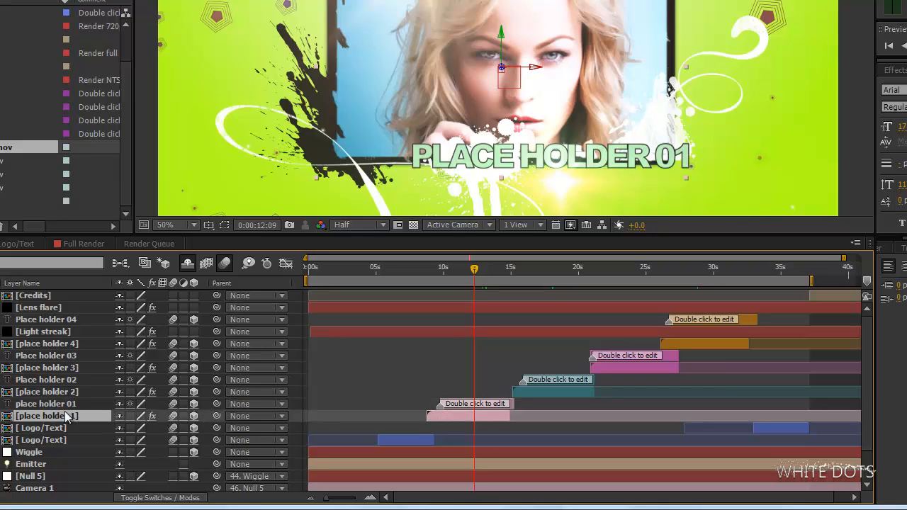
mouse_move(38, 428)
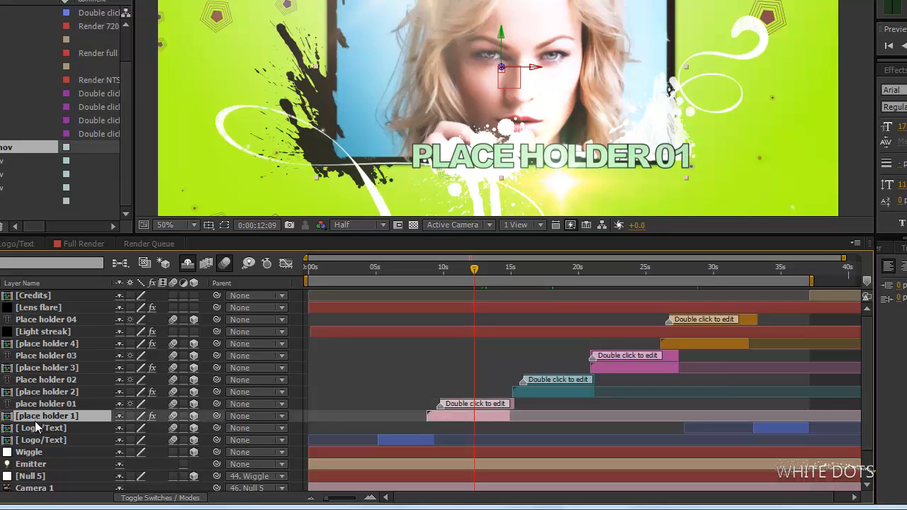
double_click(47, 416)
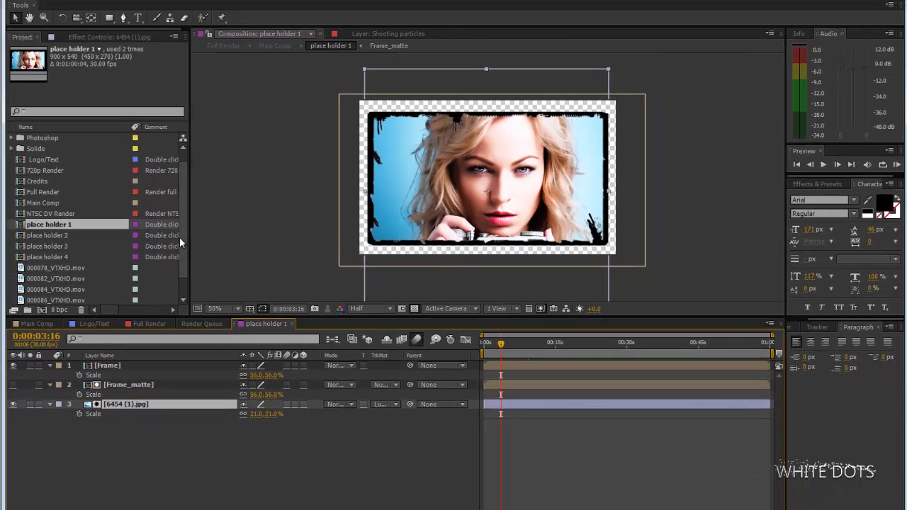
Replace the 6454 portrait with clip 000078, scale it to 50%, and return to Main Comp.
left_click(55, 278)
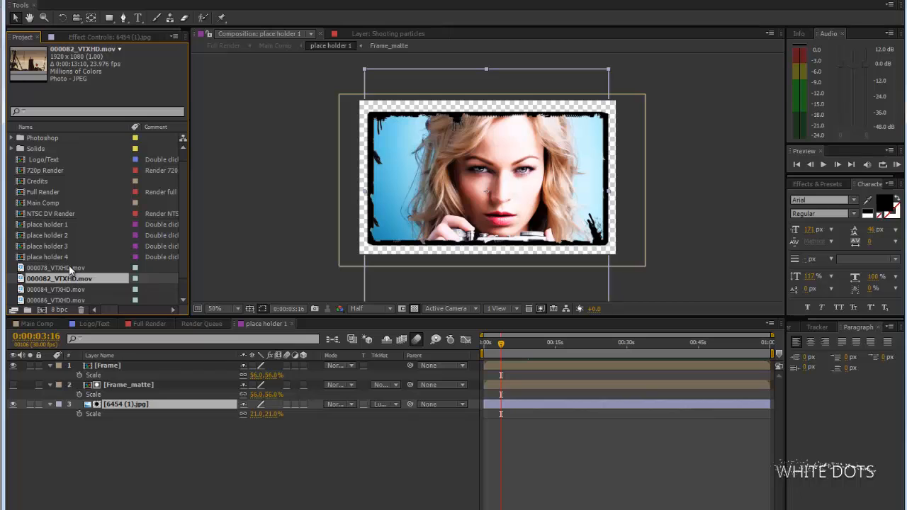
left_click(57, 268)
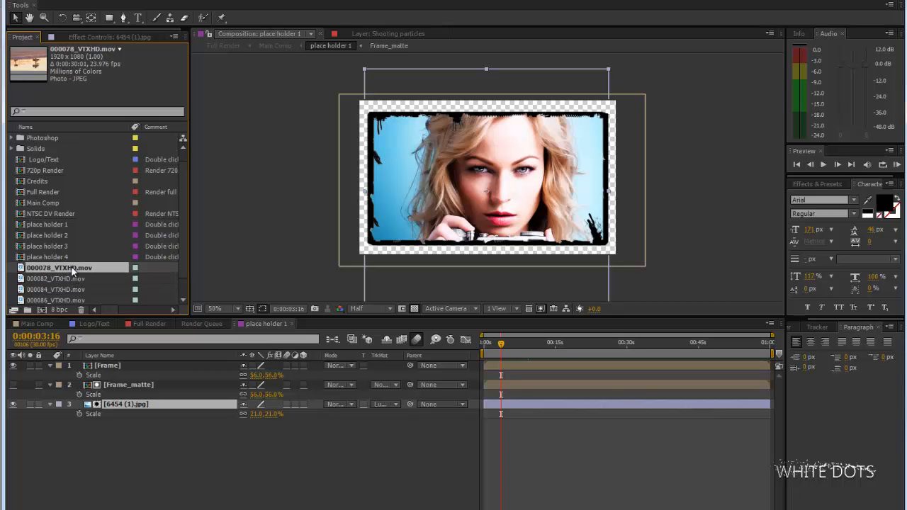
mouse_move(85, 266)
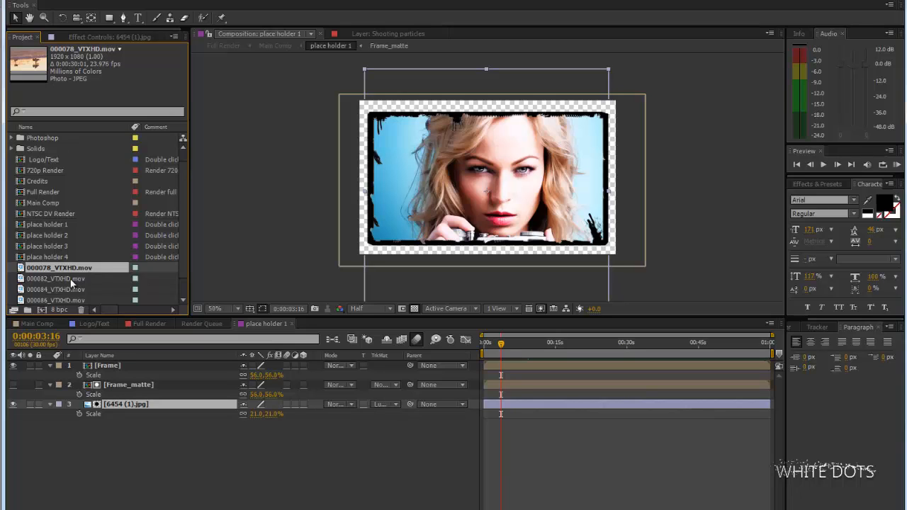
double_click(126, 404)
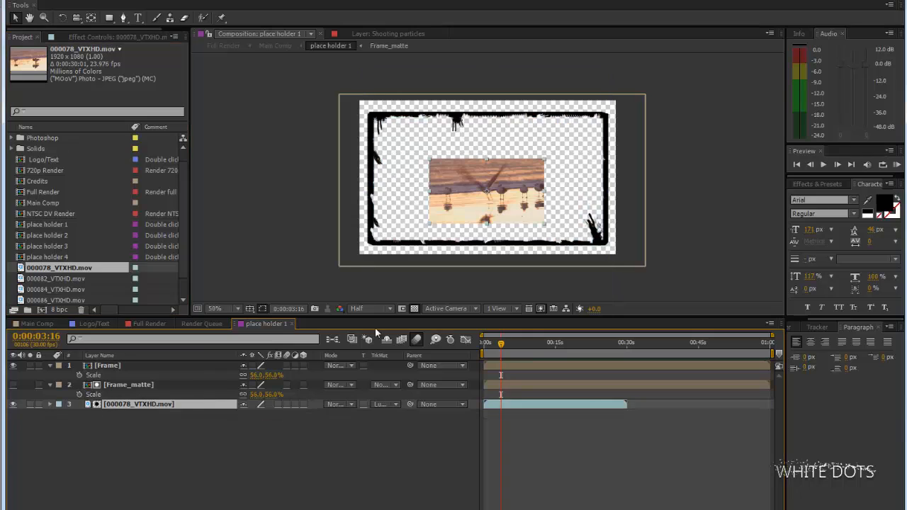
mouse_move(487, 185)
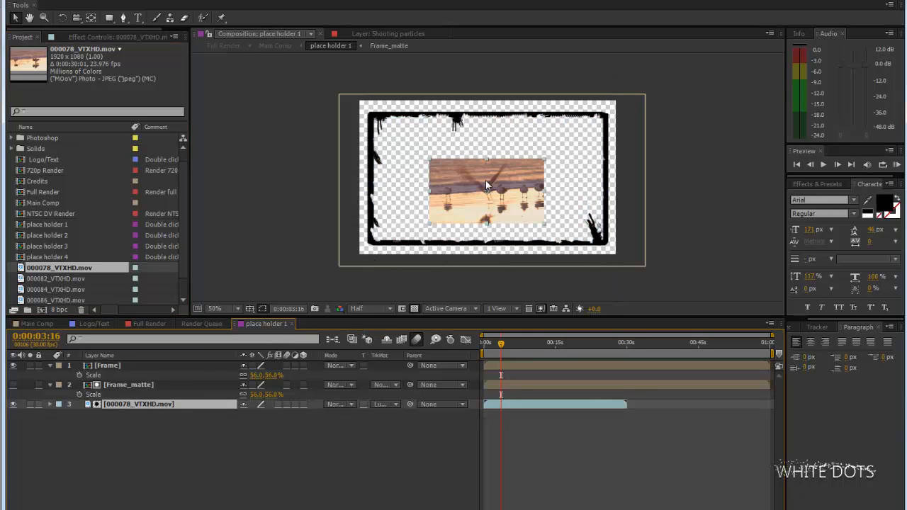
mouse_move(554, 176)
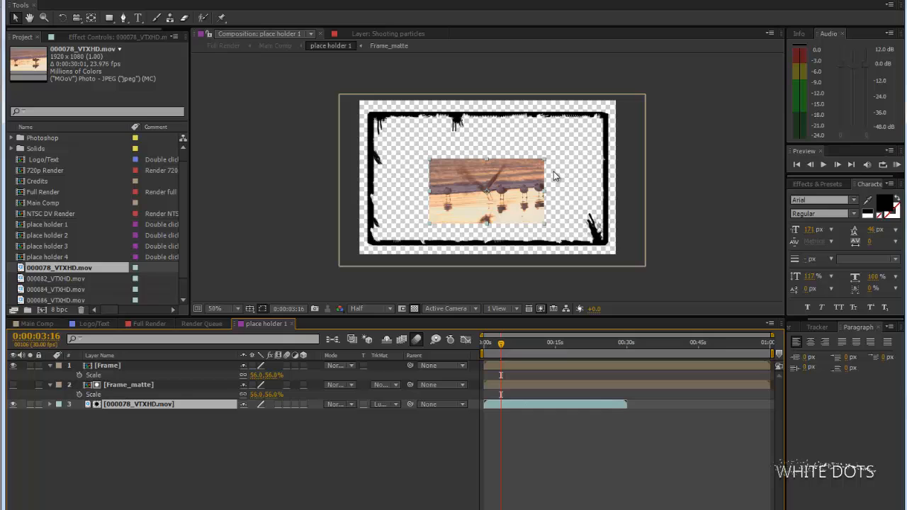
left_click(50, 404)
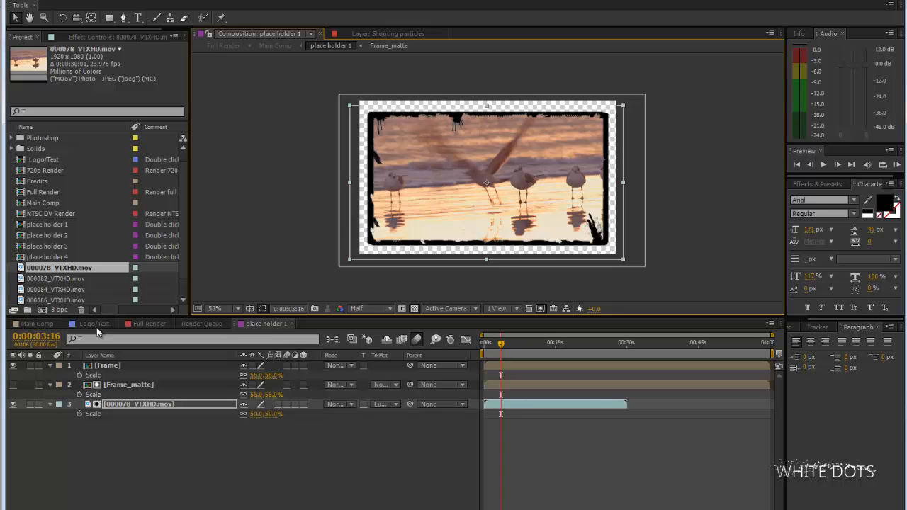
left_click(37, 324)
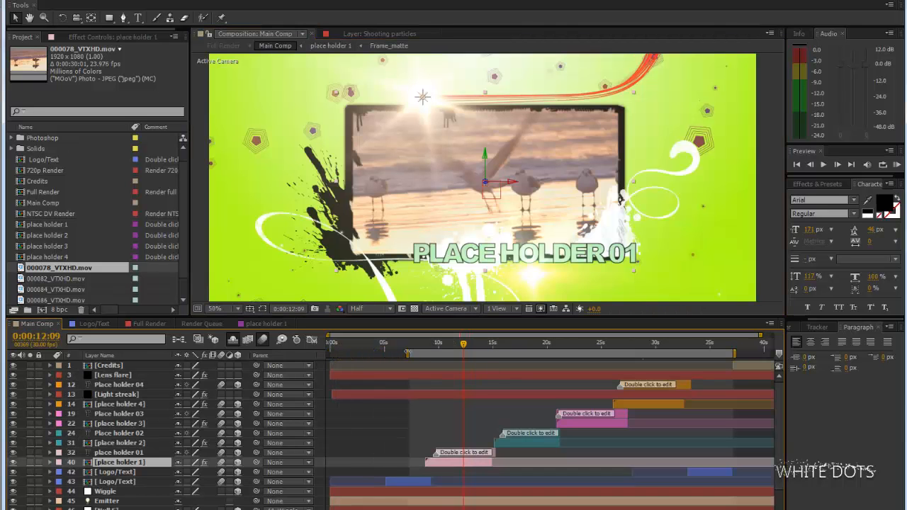
Retitle the first caption 'THIS IS MY TEXT', then select place holder 2 near 17s.
left_click(448, 343)
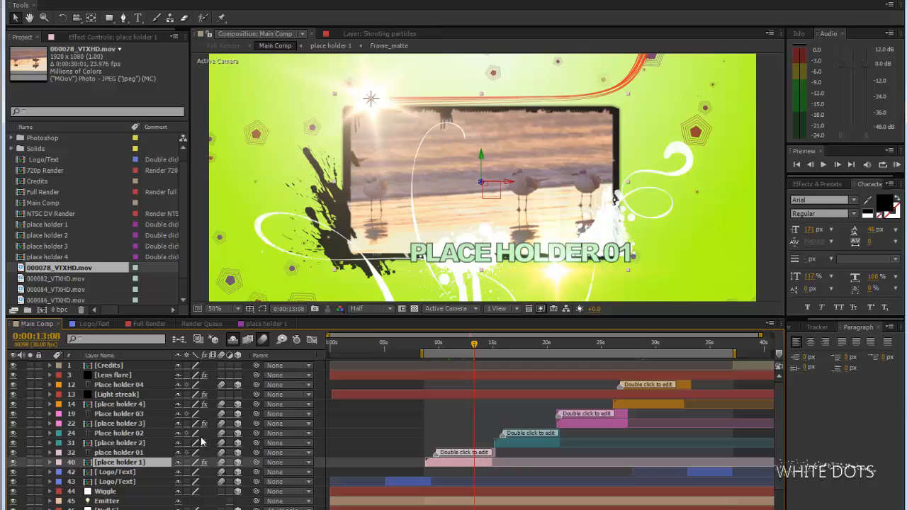
mouse_move(553, 244)
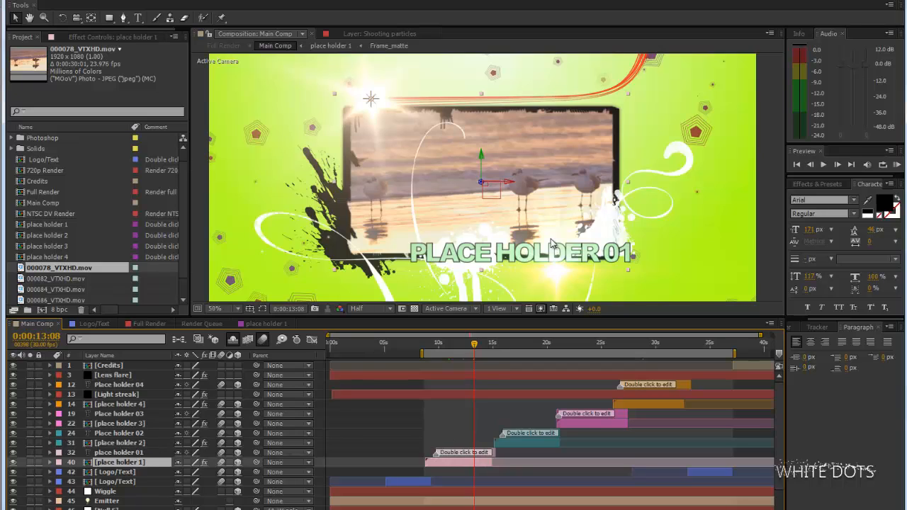
mouse_move(468, 457)
type("THIS IS MY TEXT")
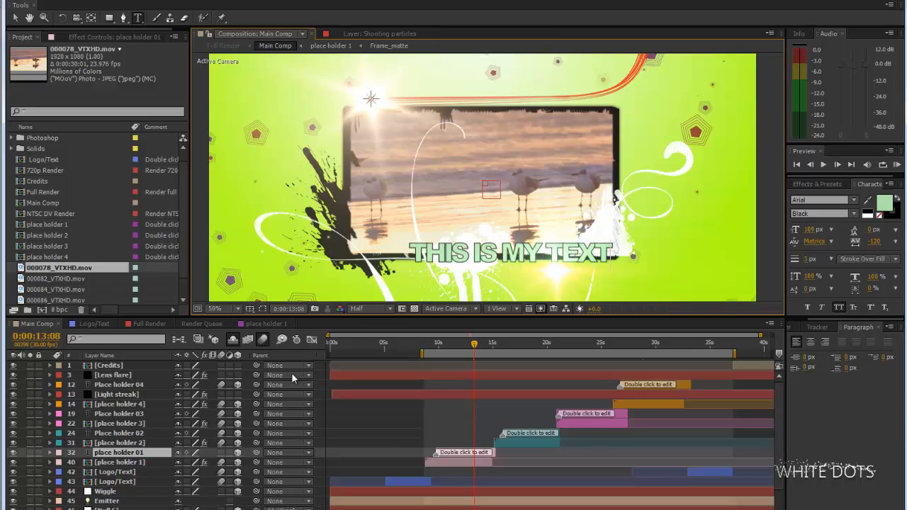
mouse_move(522, 346)
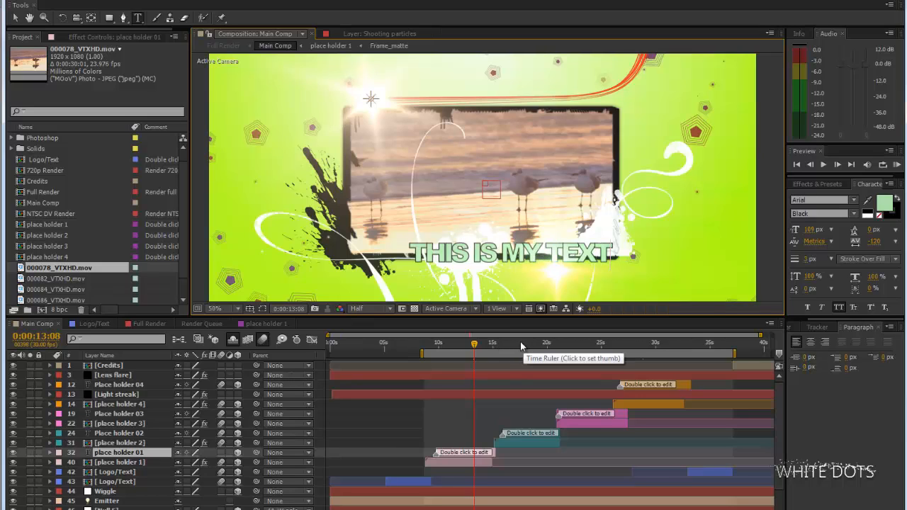
left_click(520, 341)
type("This is my text")
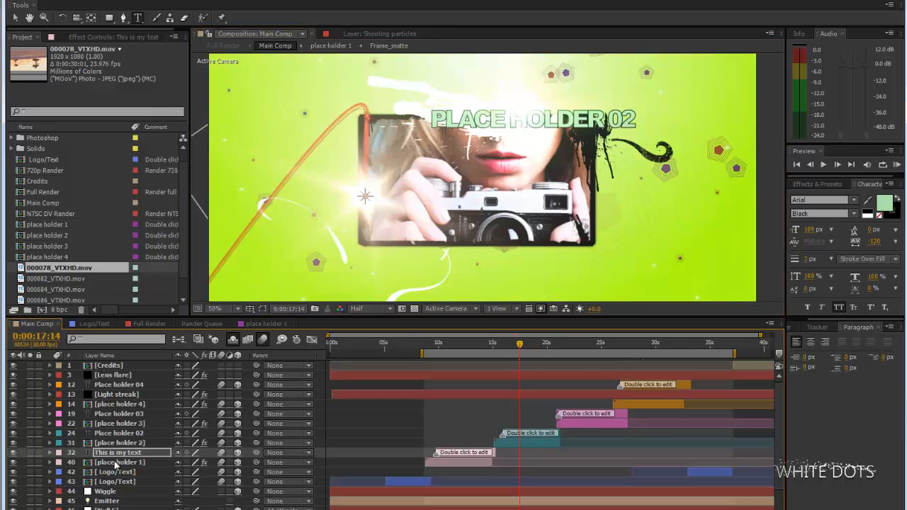
left_click(117, 442)
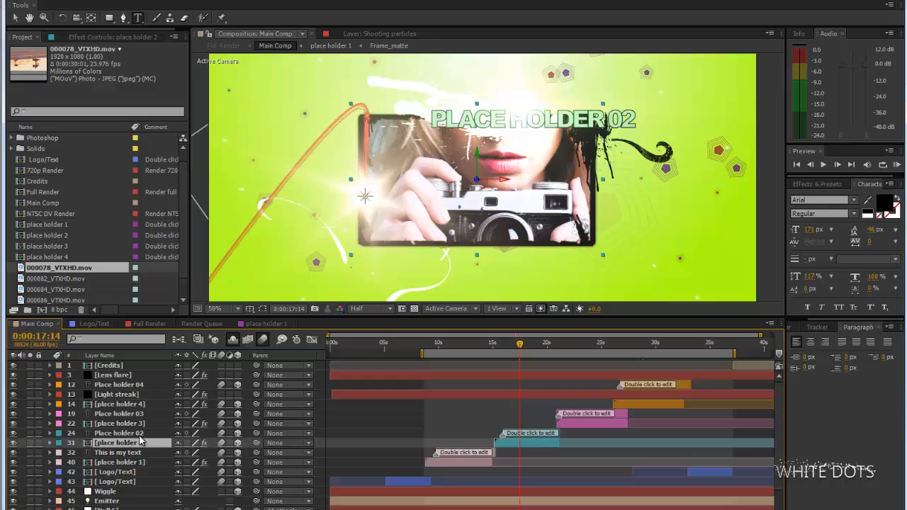
In place holder 2, swap the camera portrait for clip 000086 and check it in Main Comp.
double_click(50, 232)
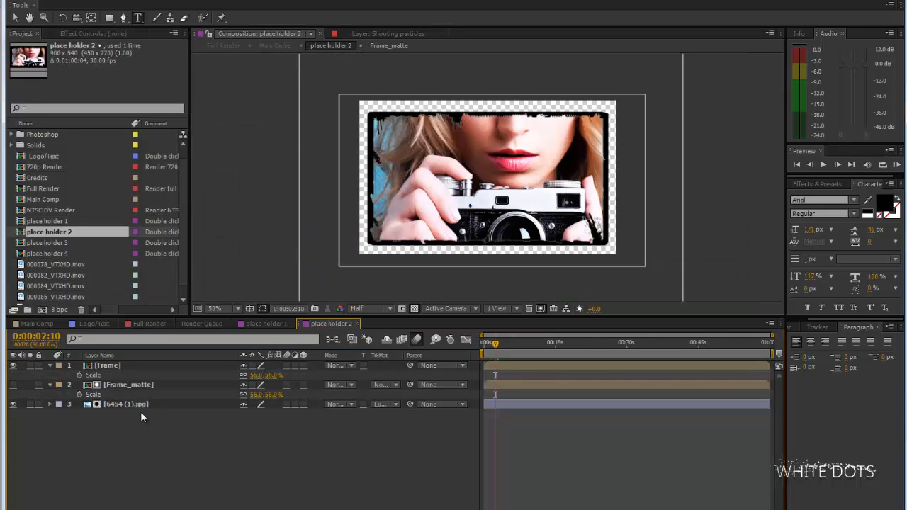
left_click(126, 404)
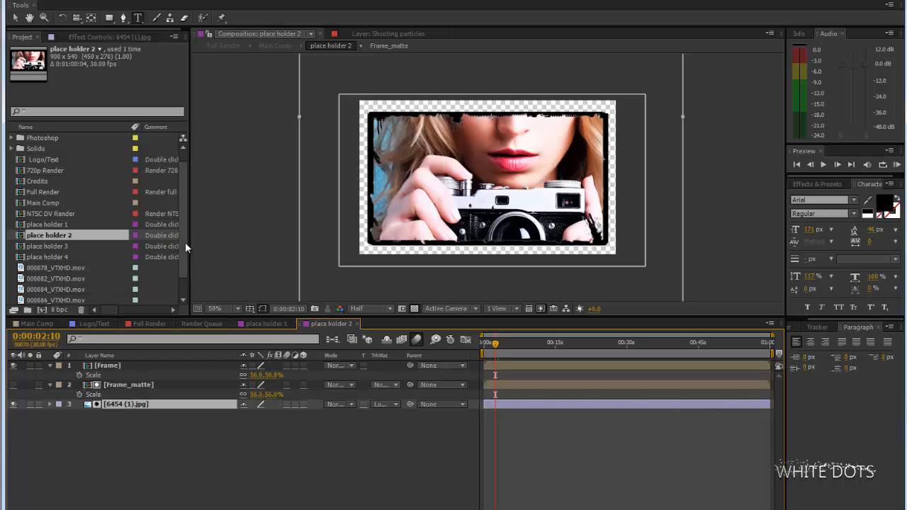
left_click(57, 267)
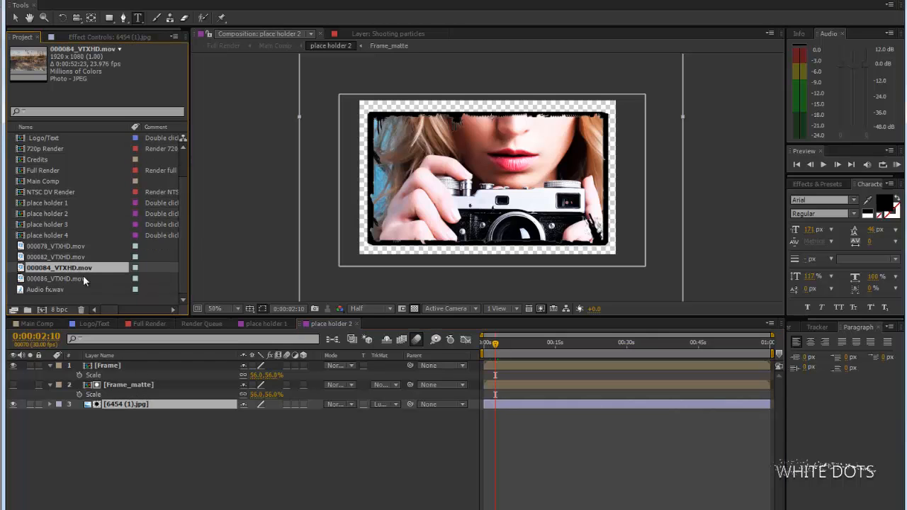
left_click(59, 277)
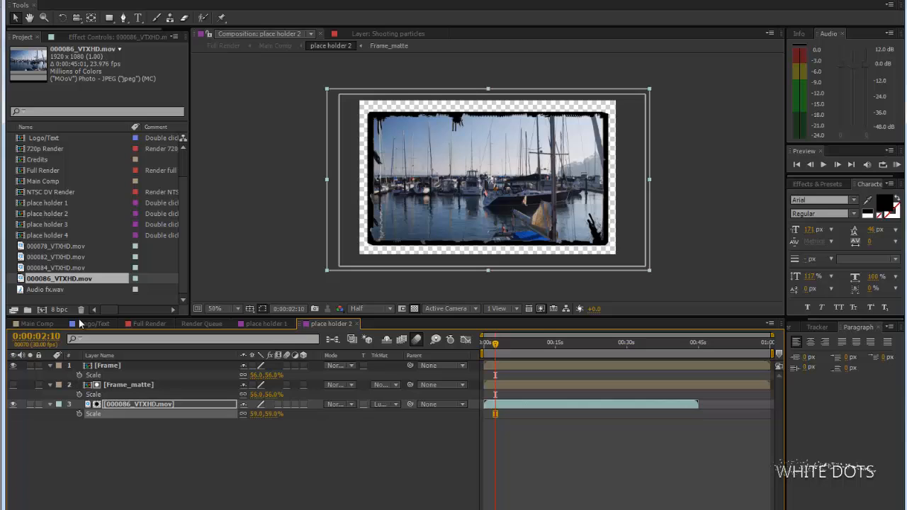
left_click(37, 324)
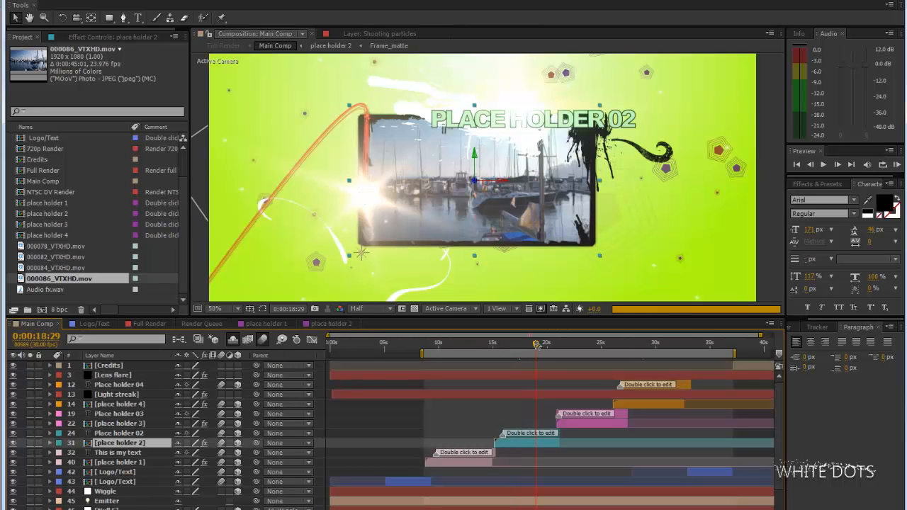
left_click(586, 342)
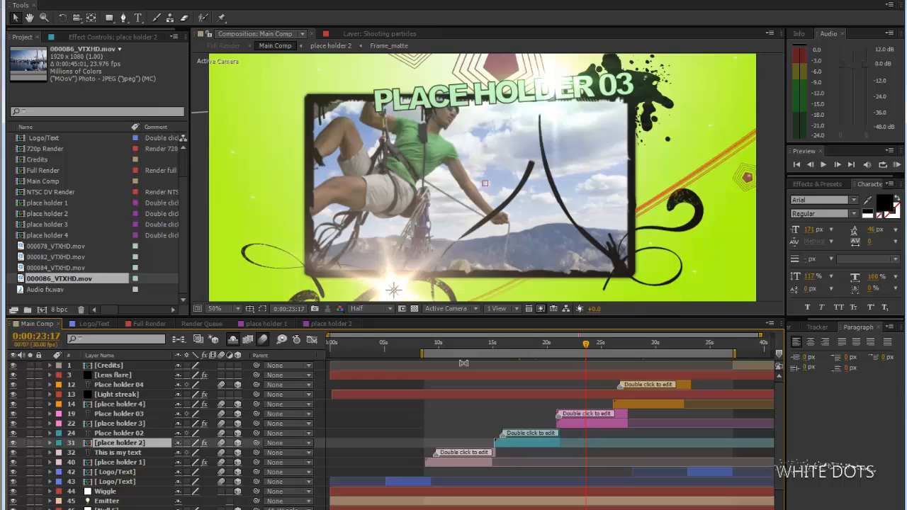
left_click(347, 342)
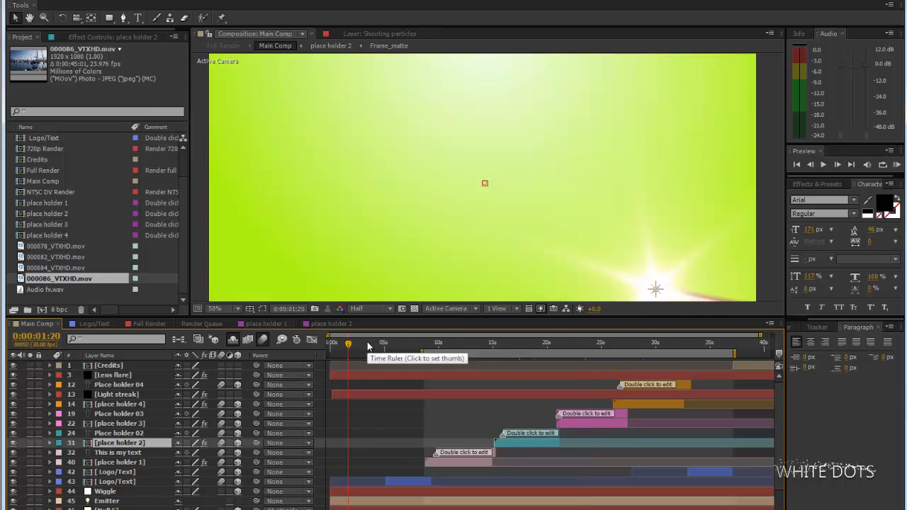
left_click(402, 342)
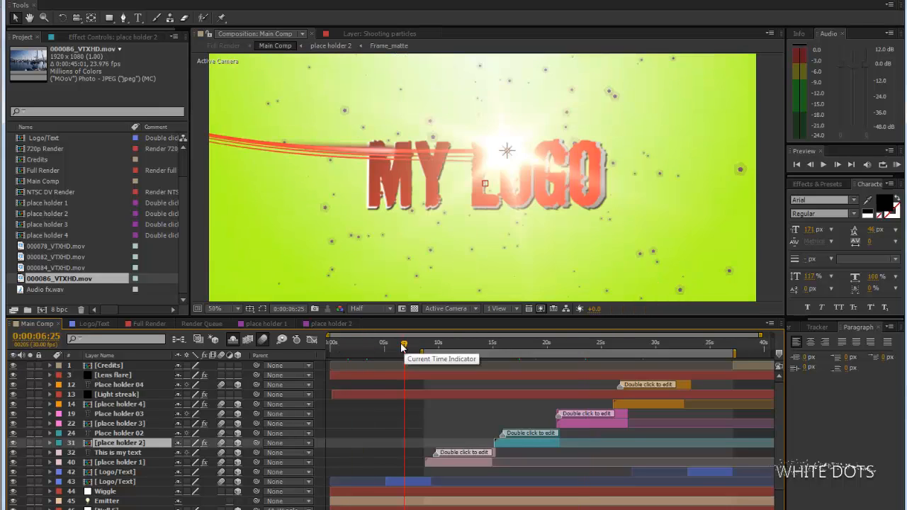
left_click(94, 323)
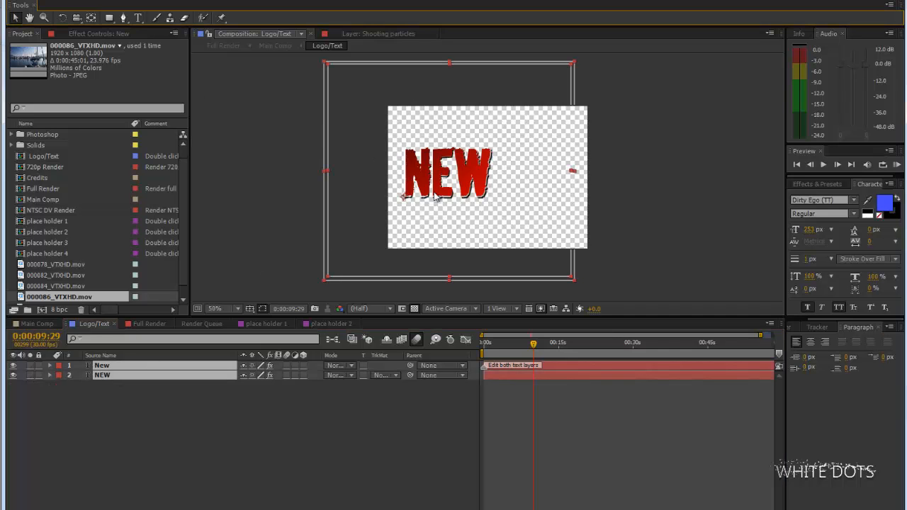
Drag the NEW logo text to the centre, then return to Main Comp.
left_click_drag(447, 173, 485, 174)
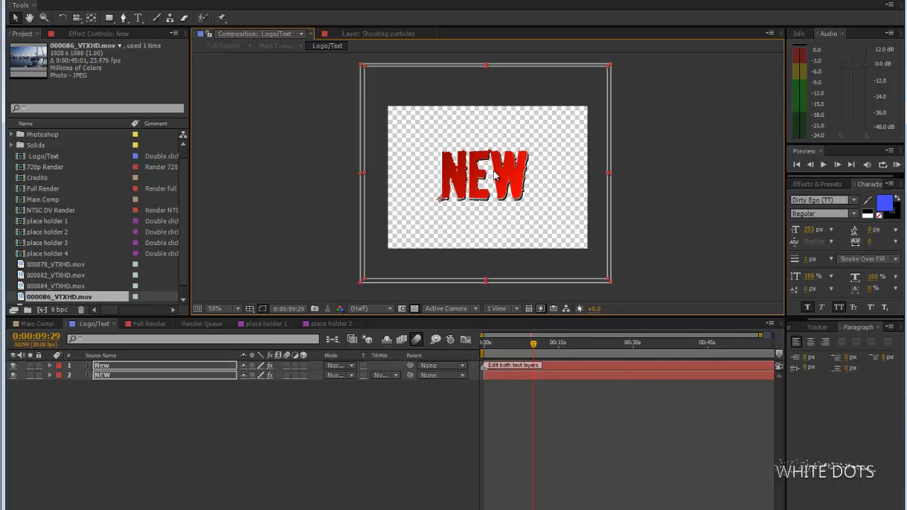
mouse_move(494, 149)
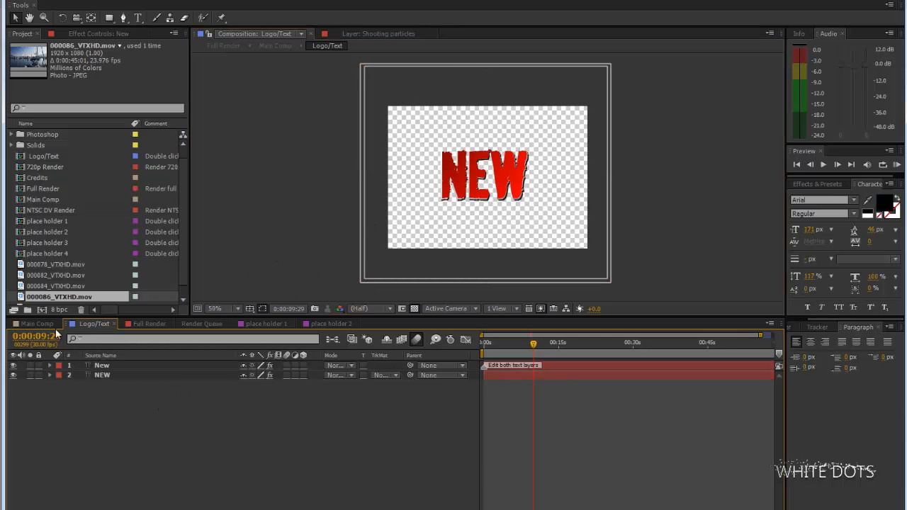
left_click(36, 323)
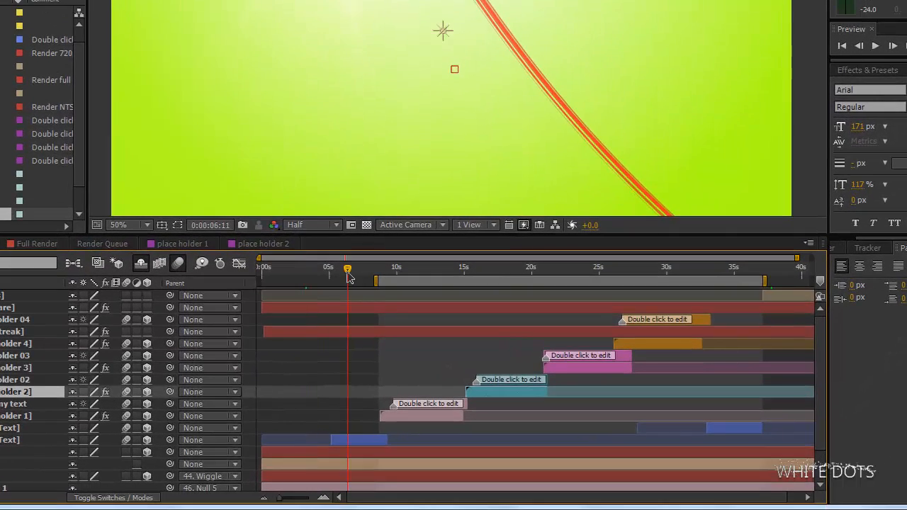
left_click_drag(347, 271, 364, 271)
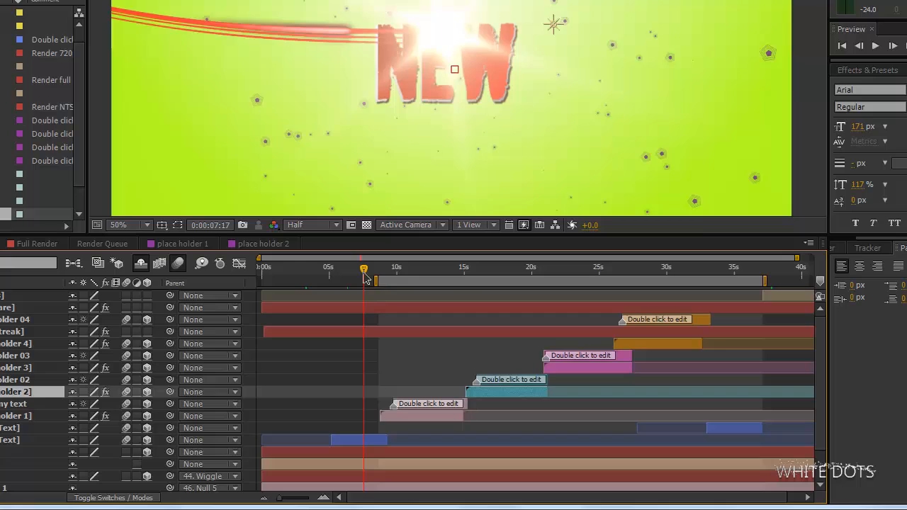
mouse_move(734, 272)
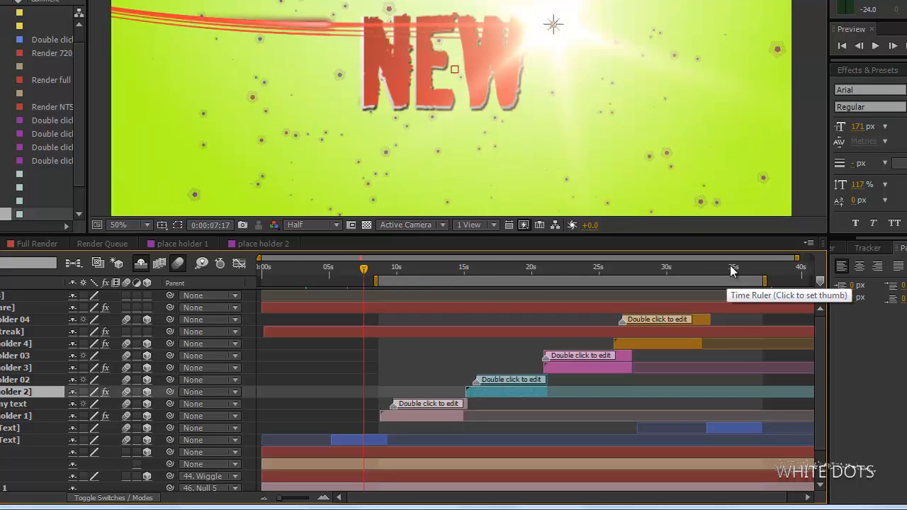
left_click(739, 267)
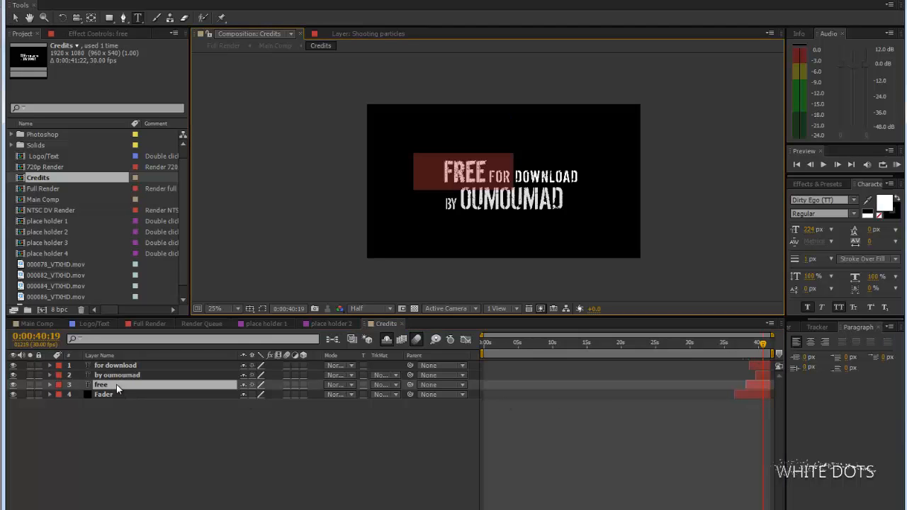
mouse_move(128, 378)
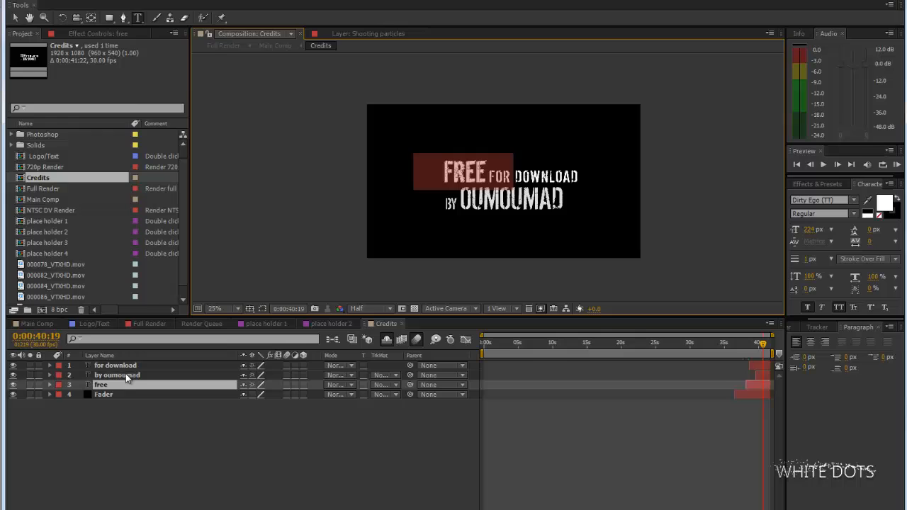
Change the author credit line from 'BY OUMOUMAD' to 'BY MY CHANNEL' and commit it.
left_click(117, 375)
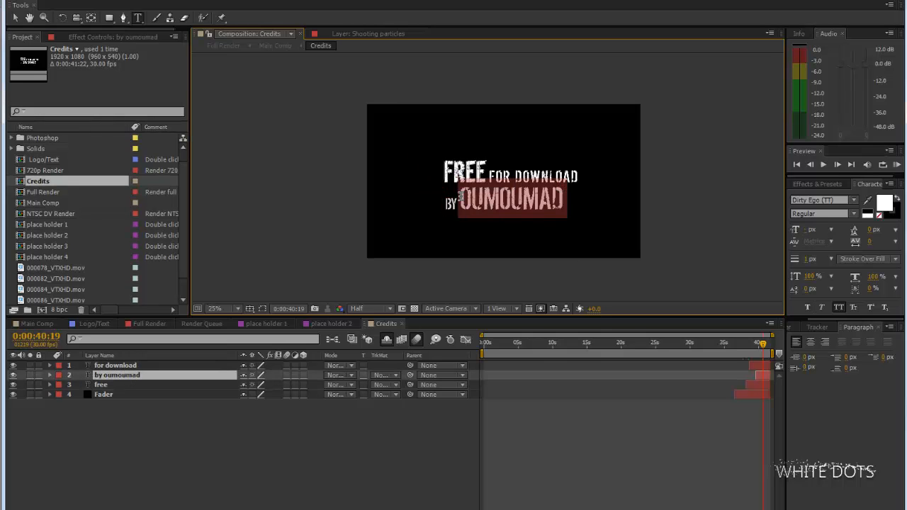
type("MY CHA")
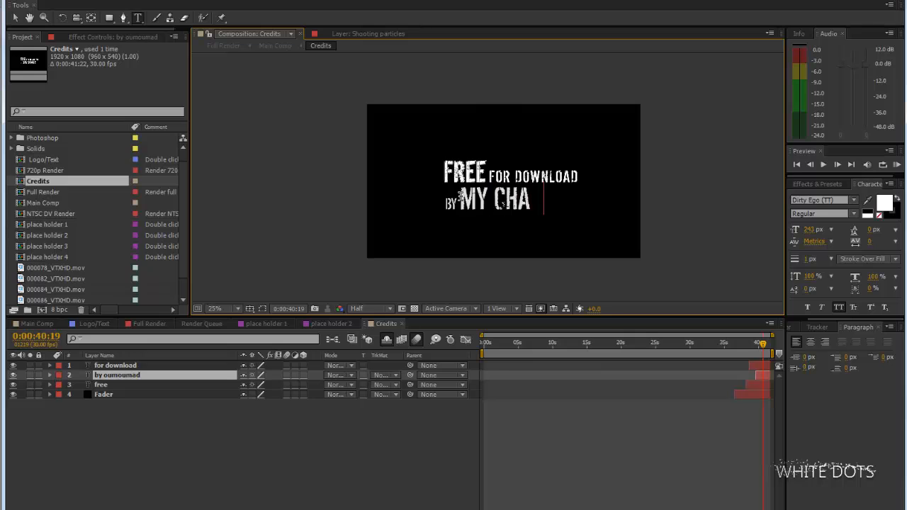
type("NNEL")
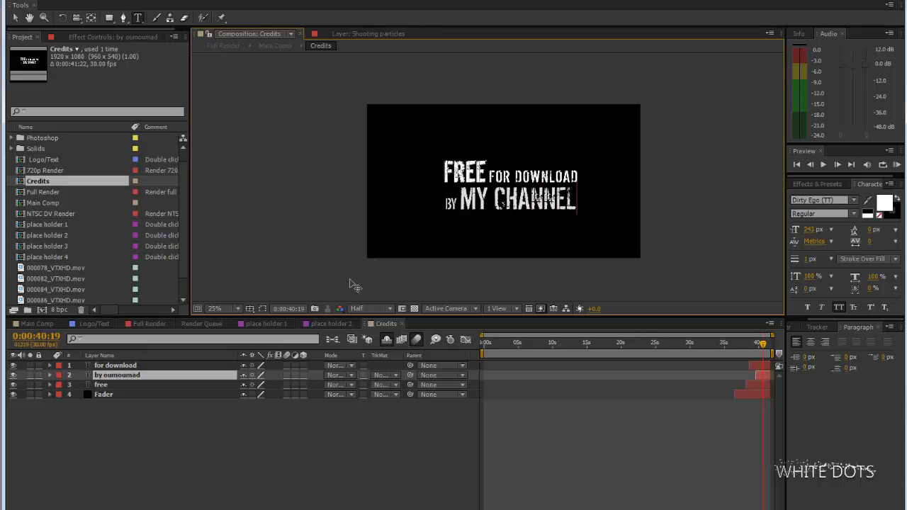
left_click(274, 46)
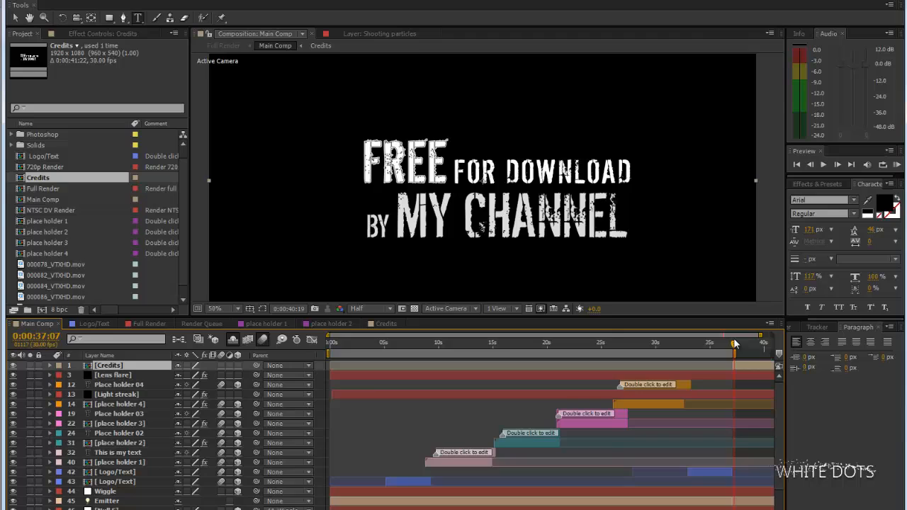
Scrub near the end of Main Comp to check the credits fade-out.
left_click(731, 342)
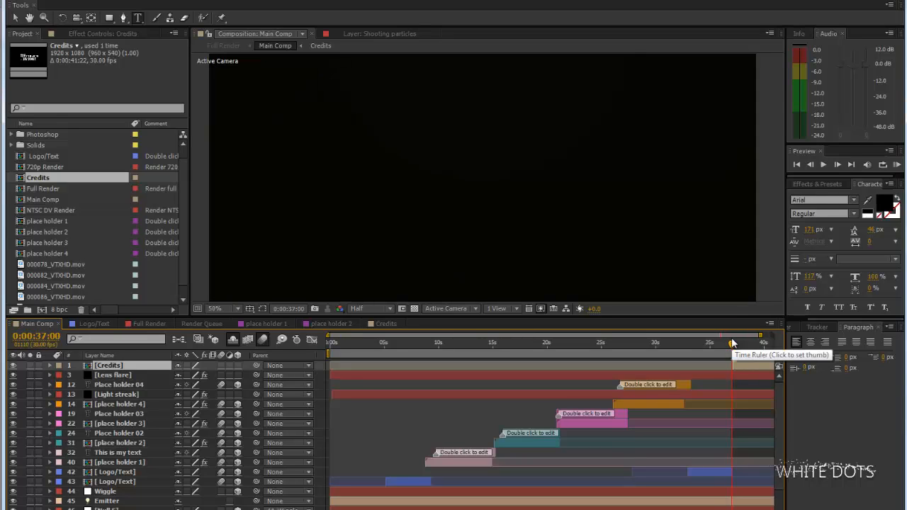
mouse_move(762, 338)
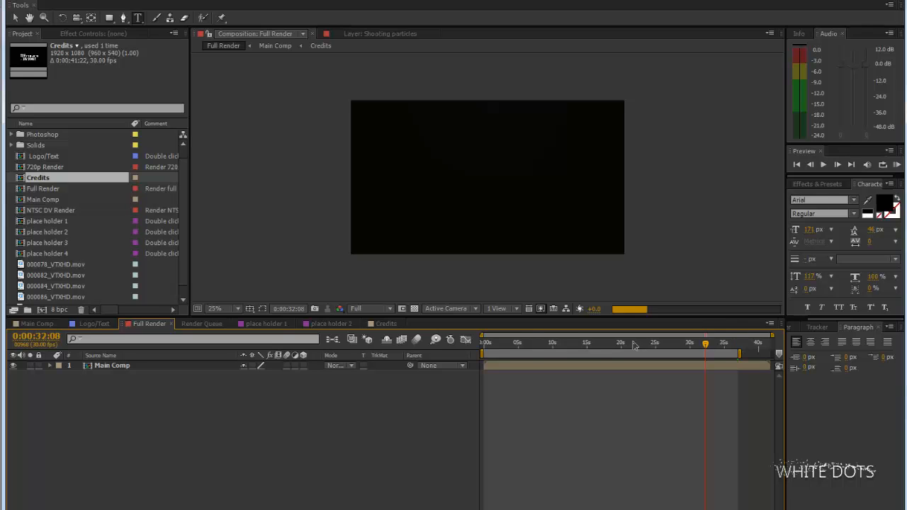
Set the Full Render preview to Half resolution and scrub through the NEW logo section.
left_click(537, 344)
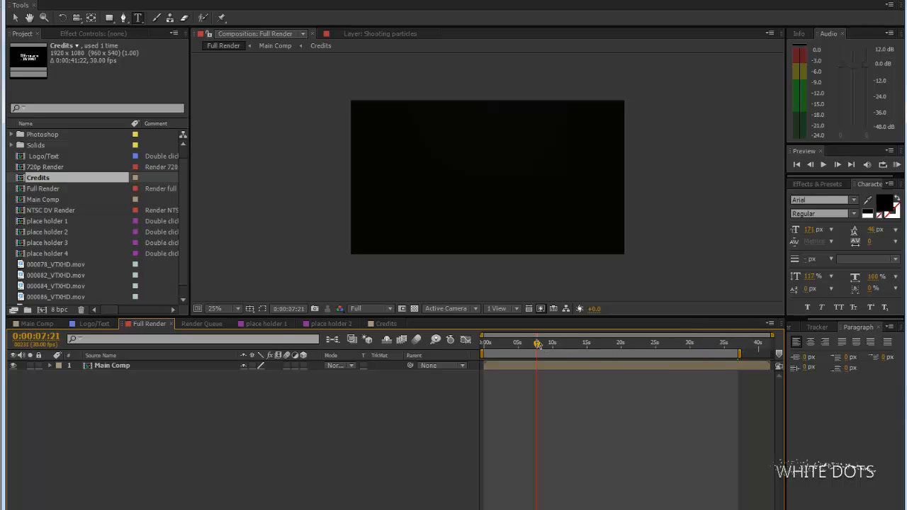
left_click(367, 308)
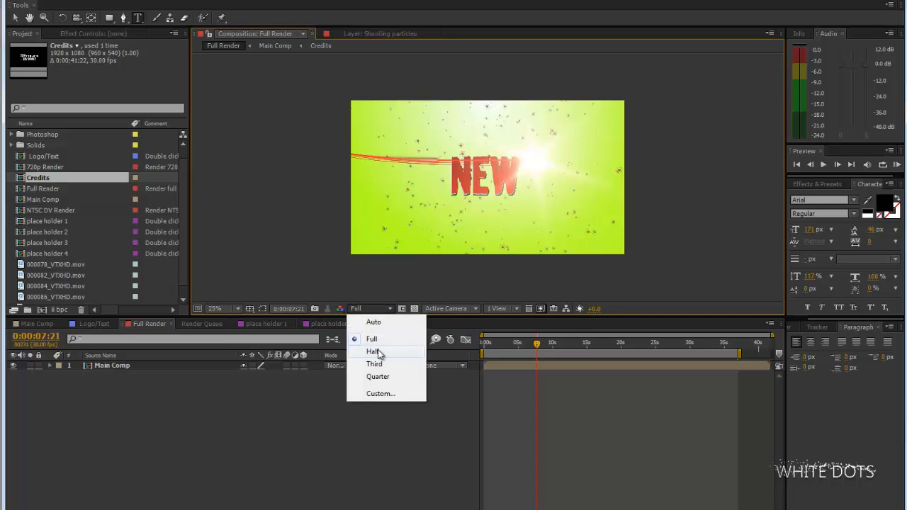
left_click(373, 351)
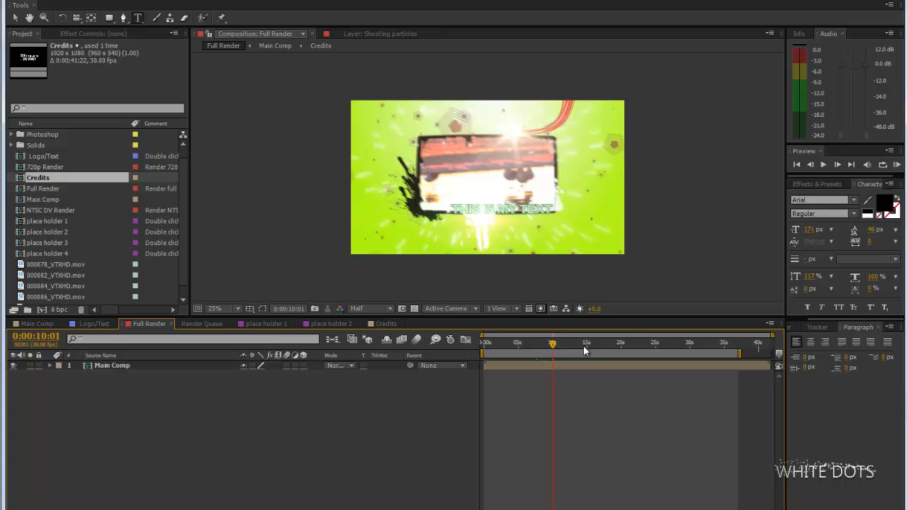
left_click(571, 343)
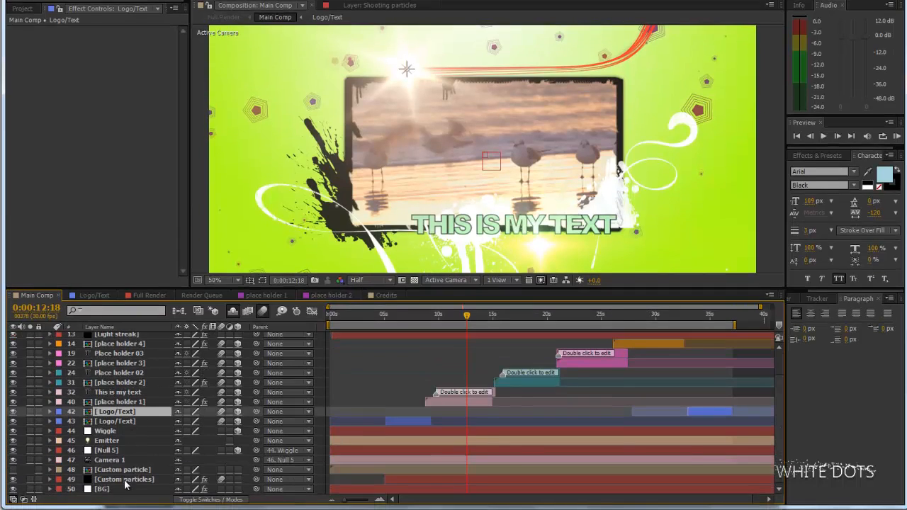
Add a Hue/Saturation effect to the BG layer and shift its Colorize Hue toward blue.
left_click(102, 489)
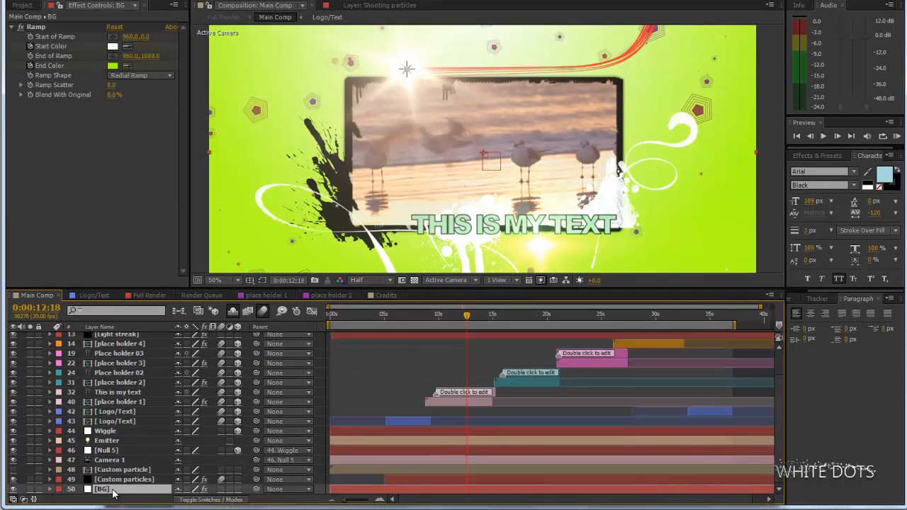
left_click(117, 21)
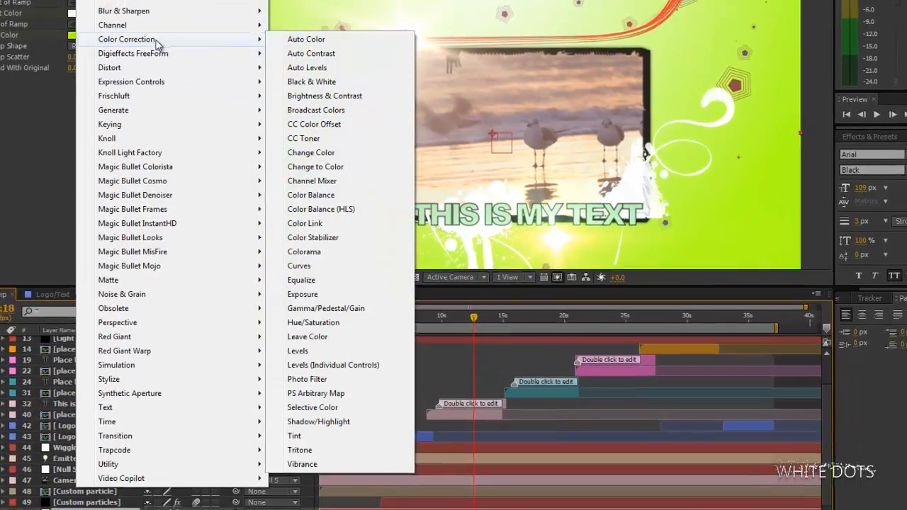
left_click(313, 322)
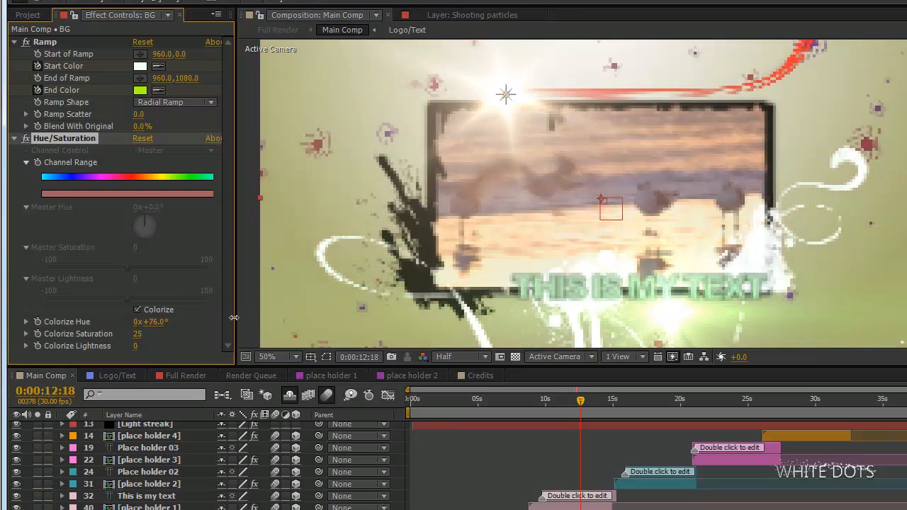
left_click_drag(152, 322, 198, 322)
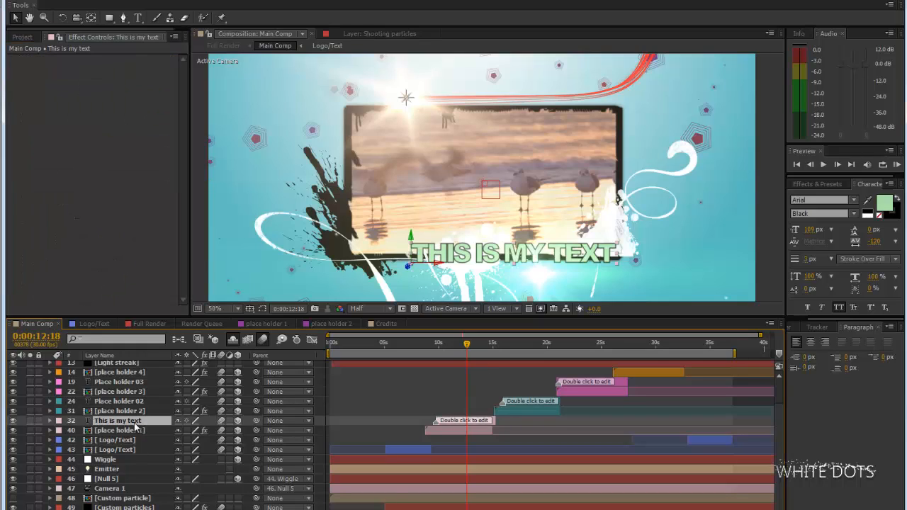
mouse_move(887, 209)
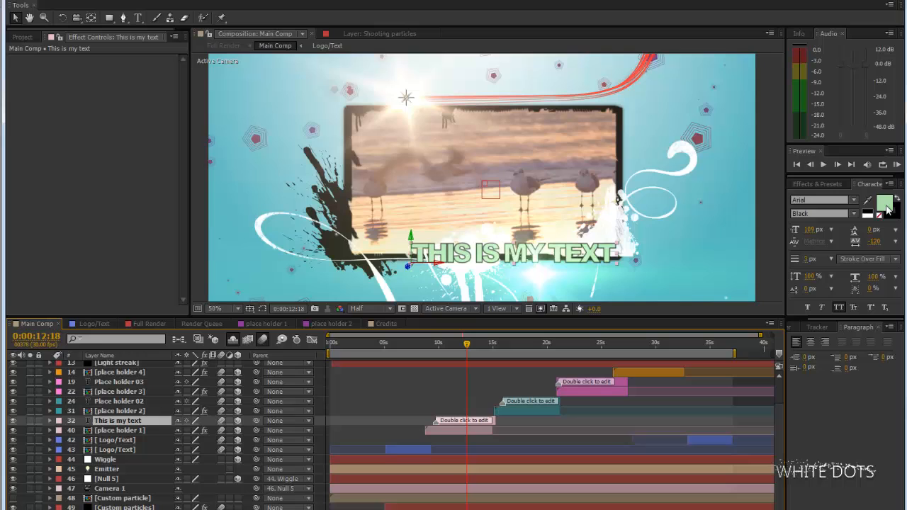
Give the 'This is my text' title a light blue fill, then select place holder 3.
left_click(885, 205)
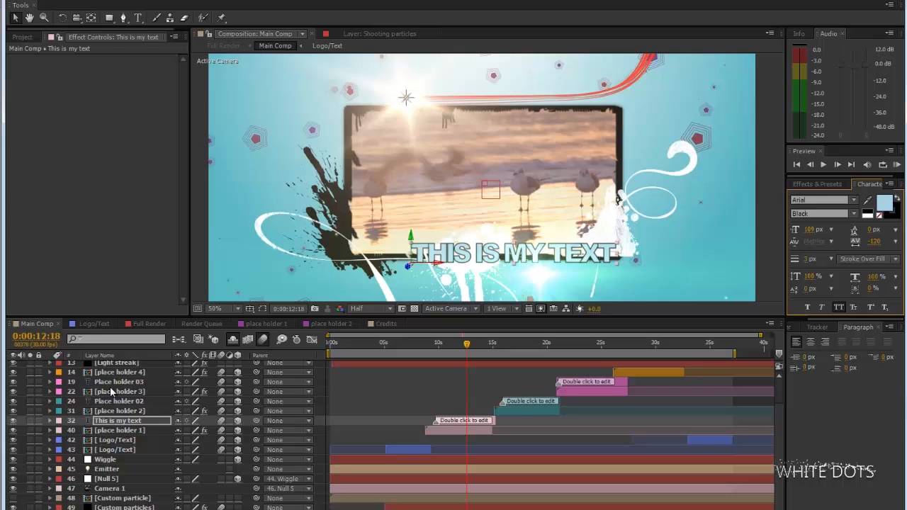
left_click(119, 391)
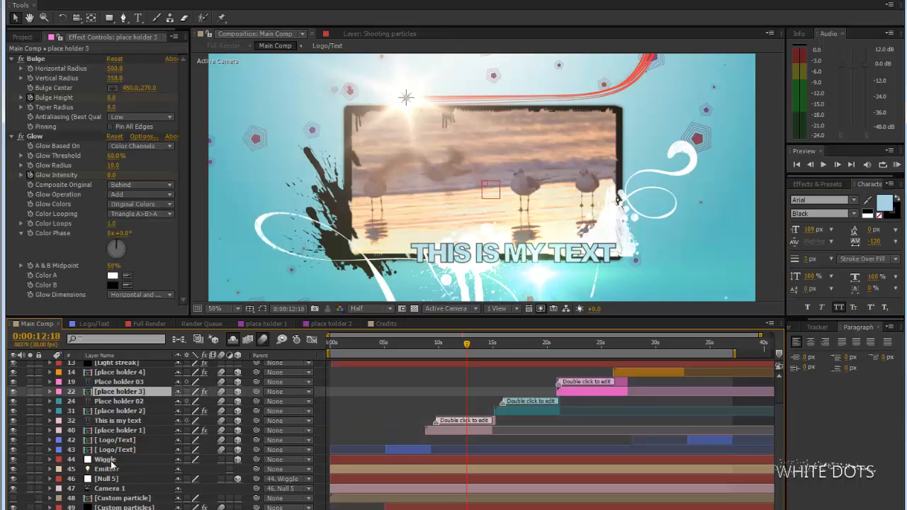
Set the Light streak's Particular colour to blue and its glow colours to light blue.
scroll("up", 3)
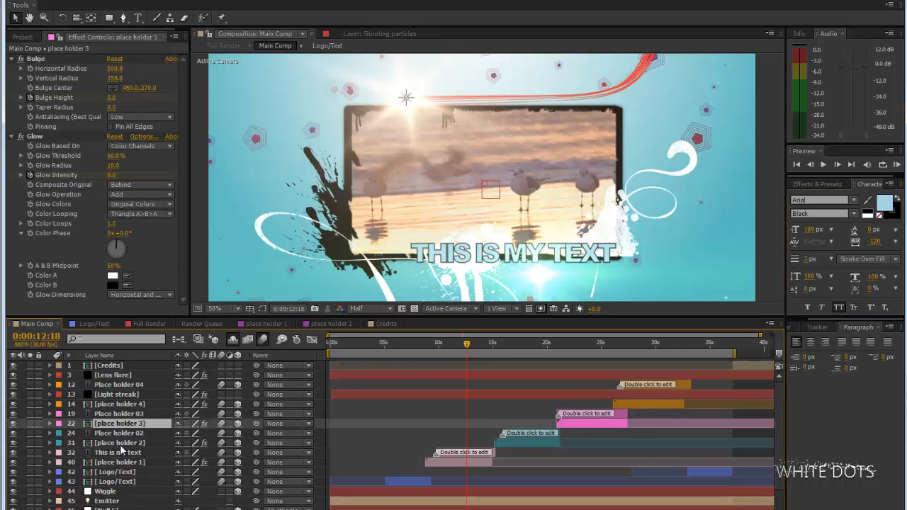
left_click(113, 395)
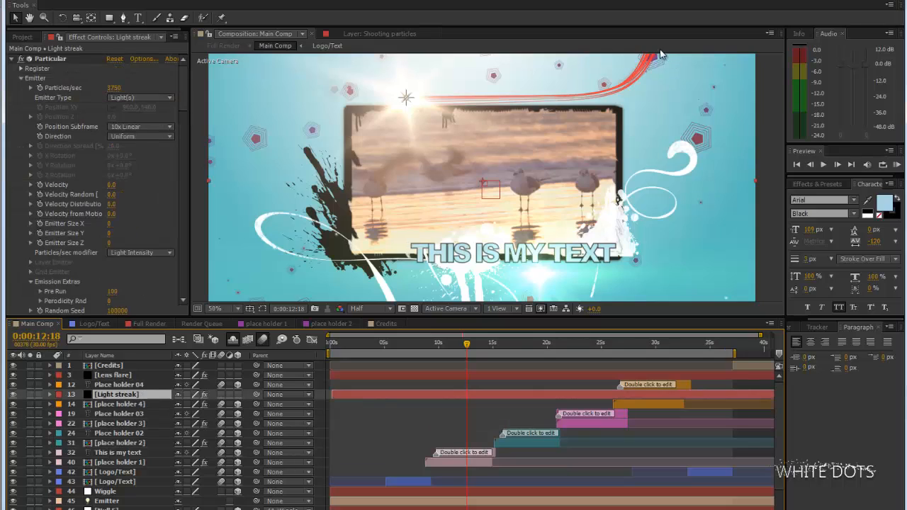
mouse_move(510, 220)
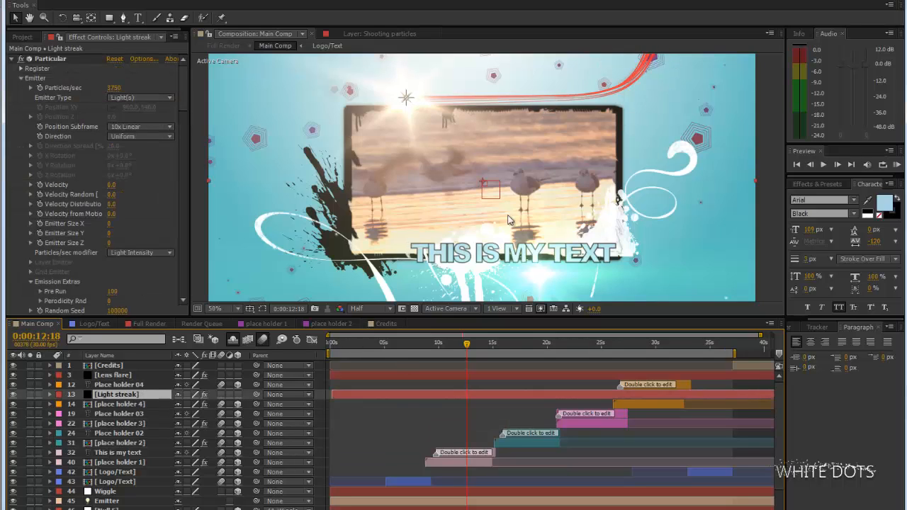
scroll("down", 3)
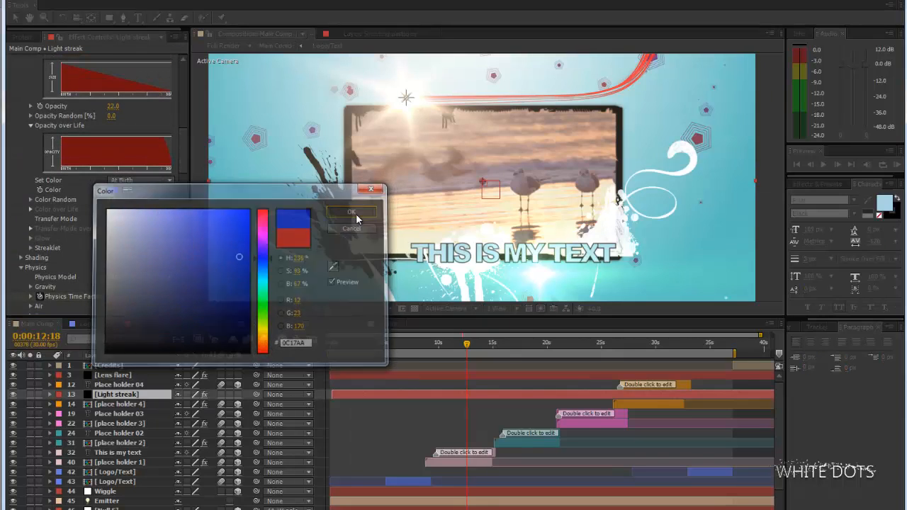
left_click(351, 212)
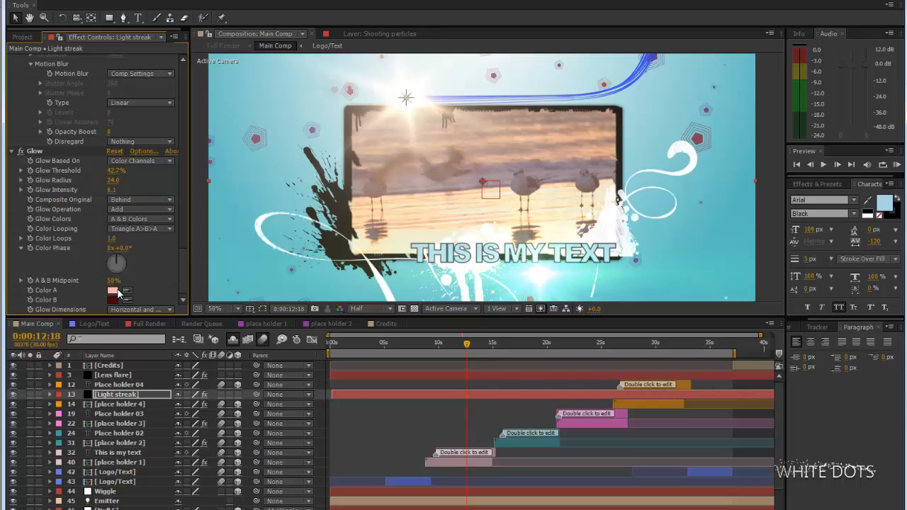
left_click(119, 290)
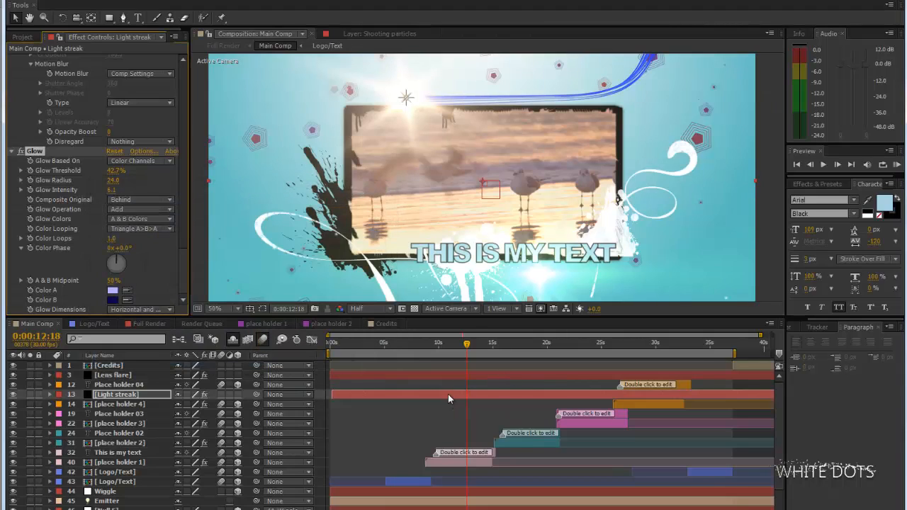
Preview the blue streak around six seconds and at the place holder 02 scene.
left_click(405, 343)
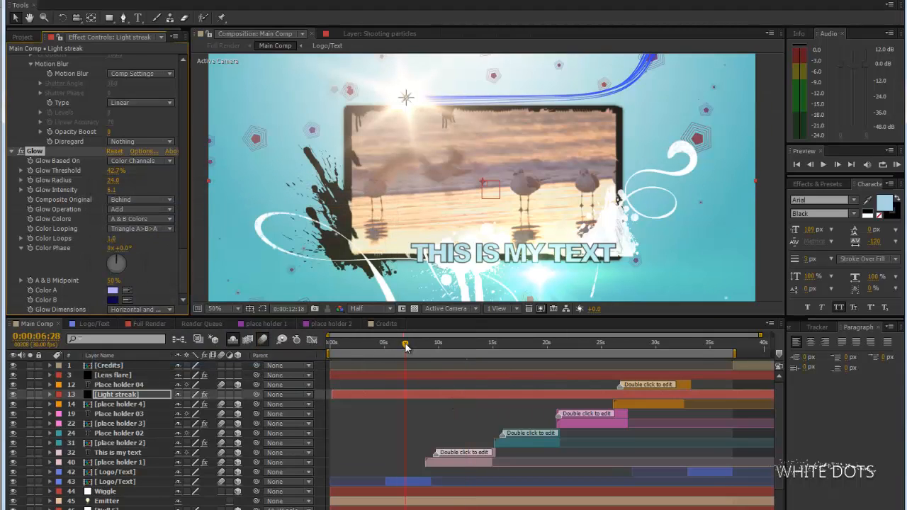
left_click(404, 342)
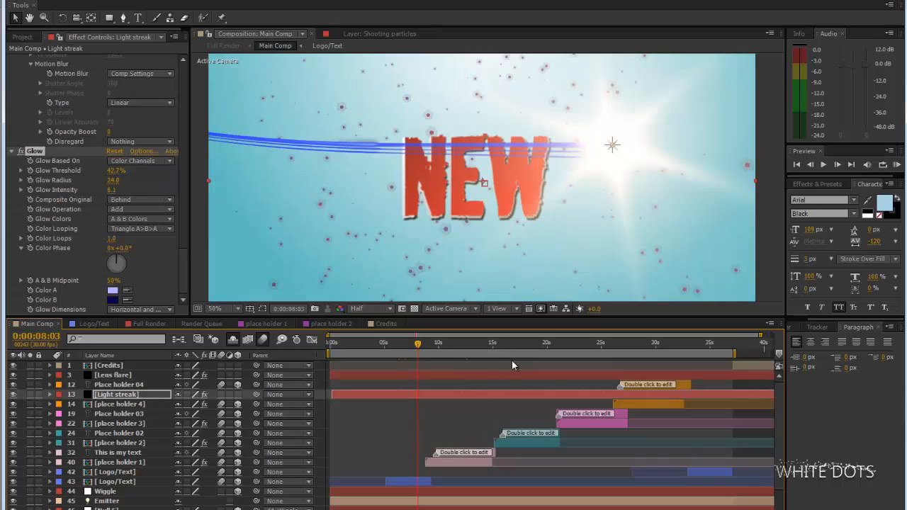
left_click(528, 342)
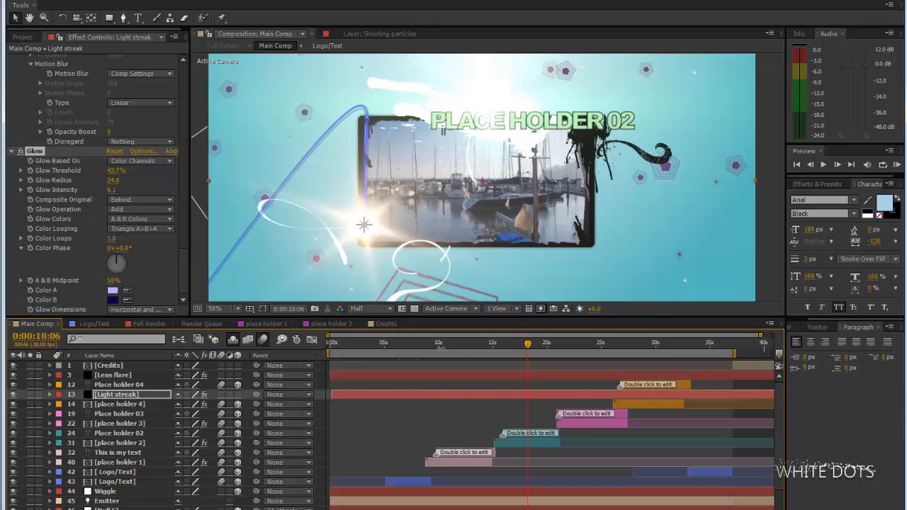
left_click(402, 341)
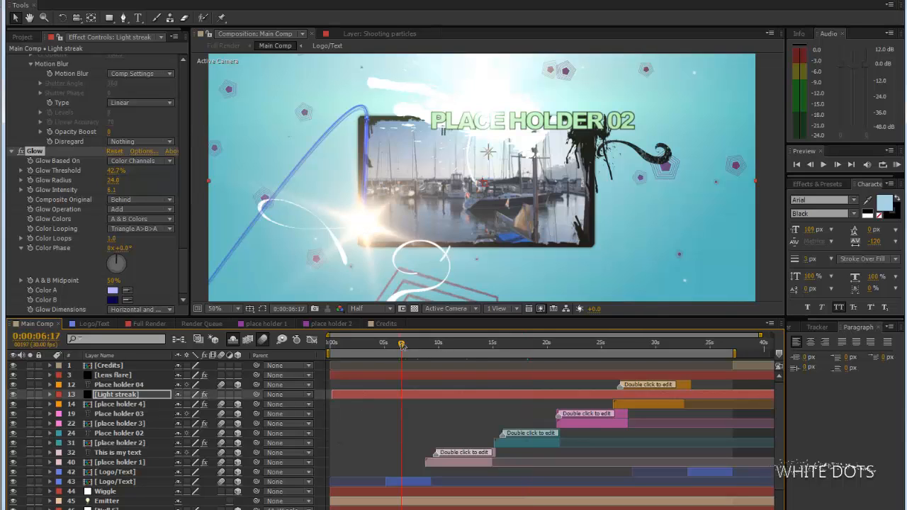
left_click(89, 323)
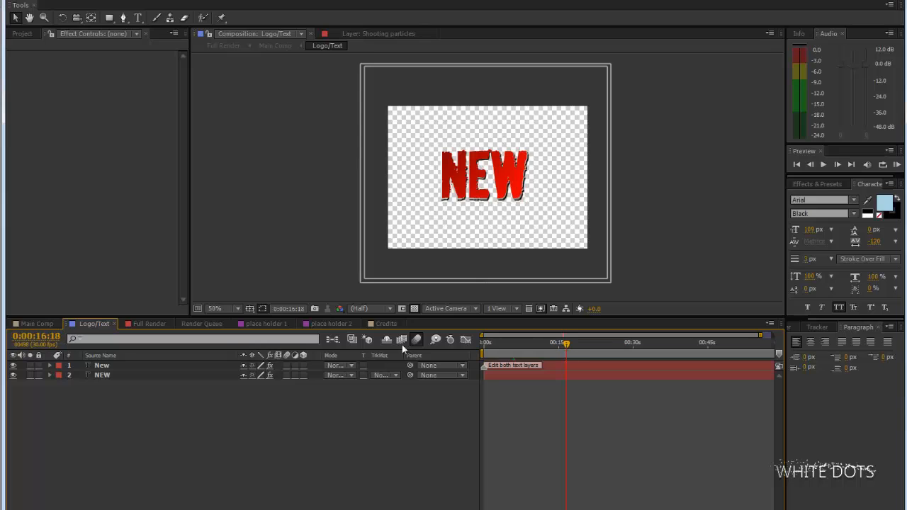
Make the New layer's Ramp End Color blue, then return to Main Comp near twelve seconds.
left_click(101, 365)
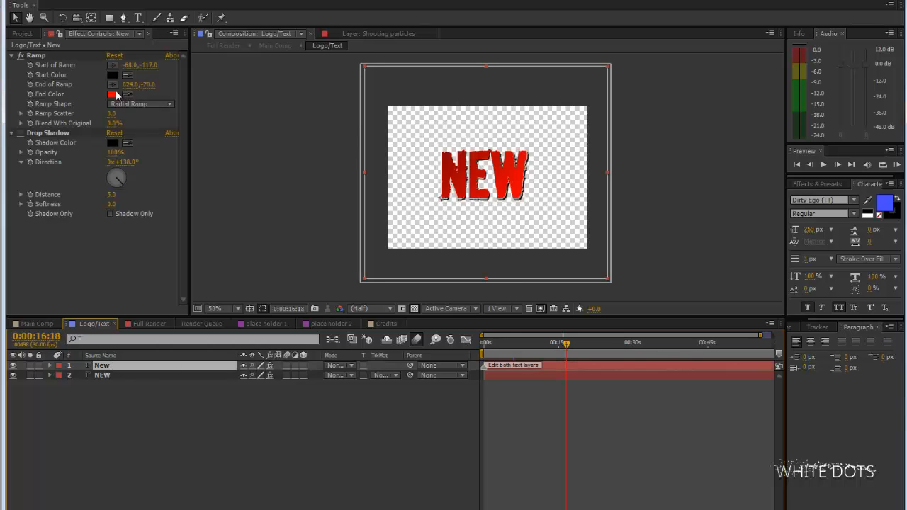
left_click(112, 94)
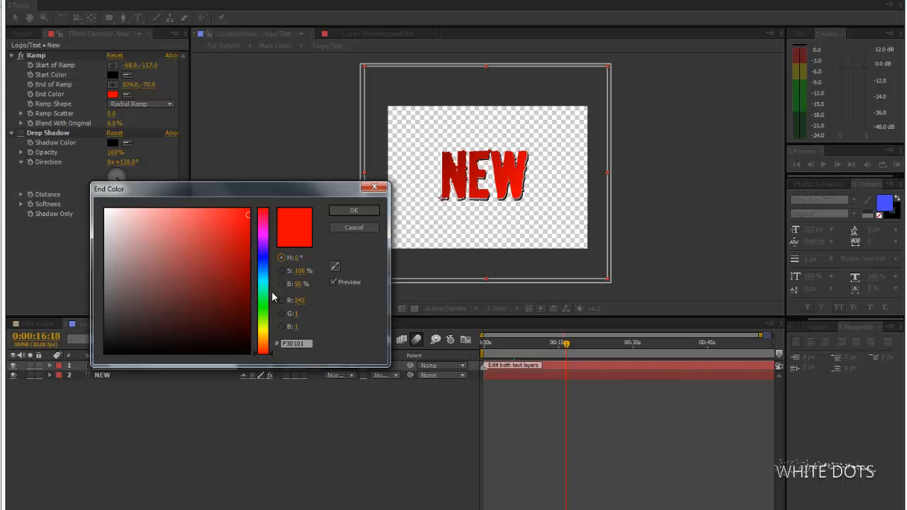
left_click(354, 210)
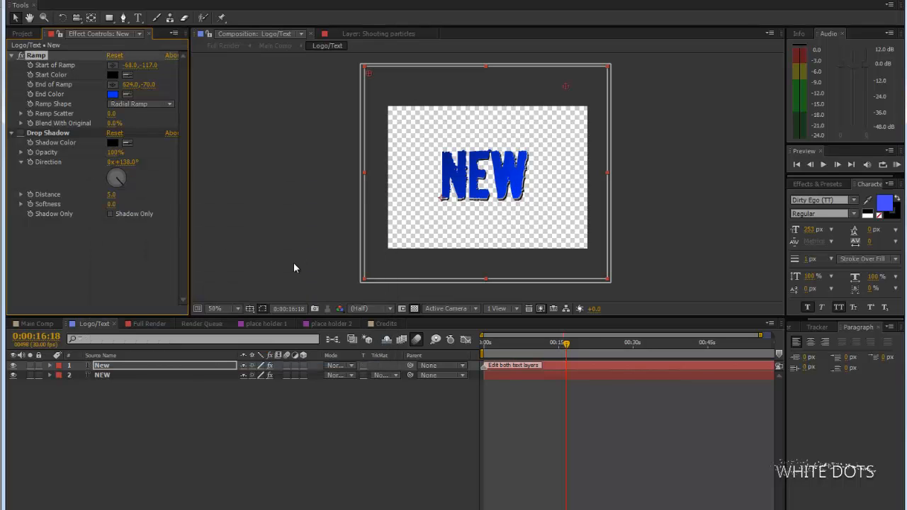
left_click(35, 323)
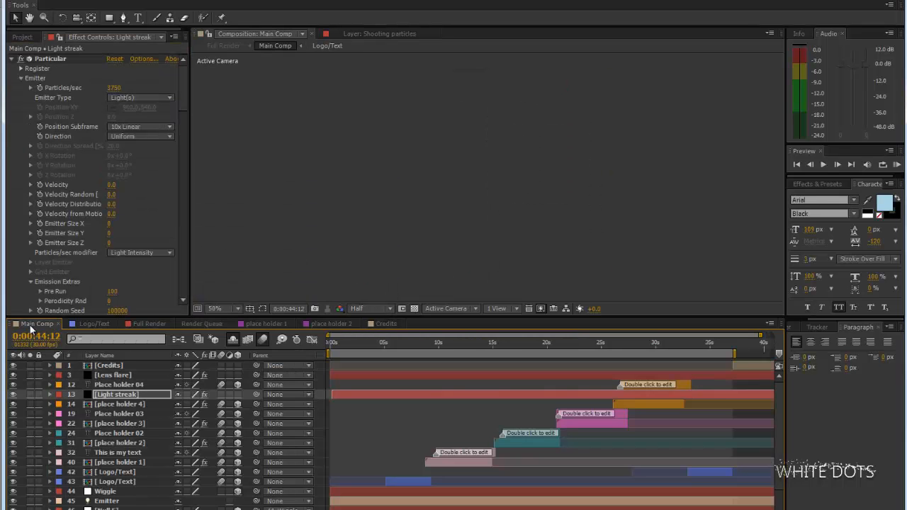
left_click(409, 341)
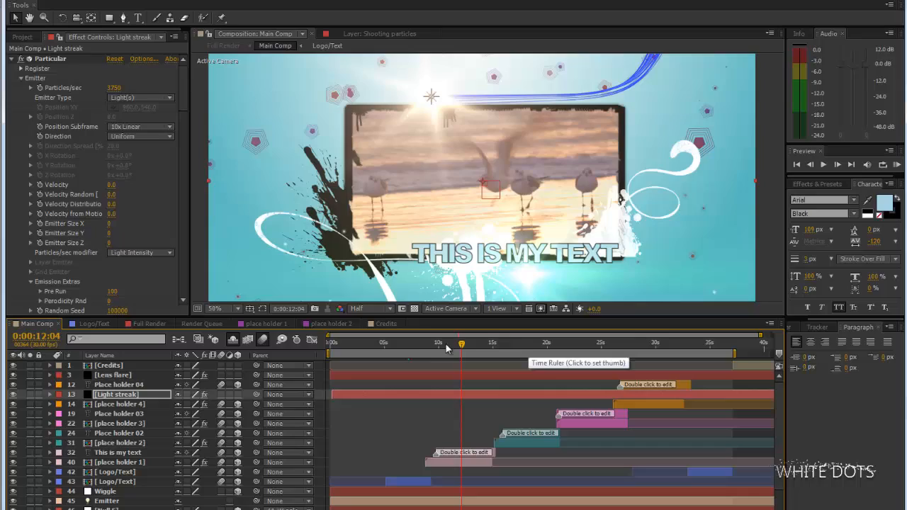
Review the Custom particles' colour over life settings and select the Place holder 03 layer.
scroll("down", 3)
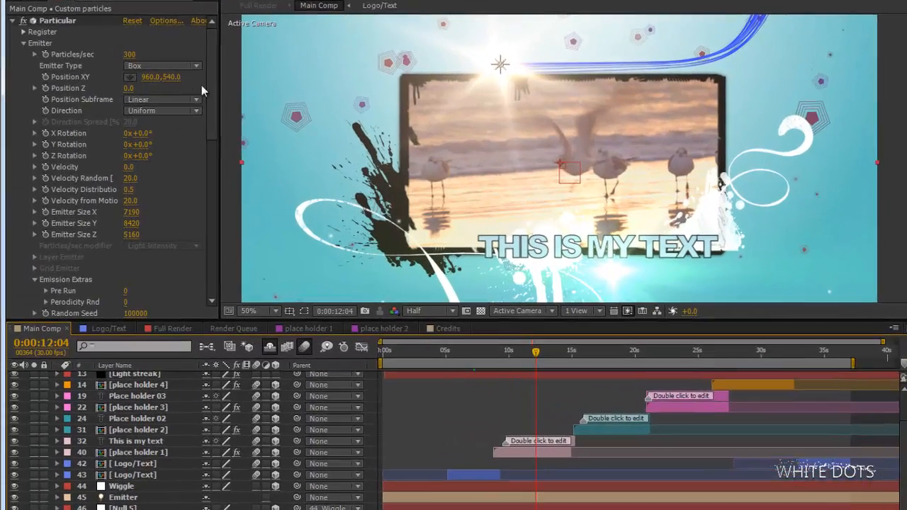
scroll("down", 3)
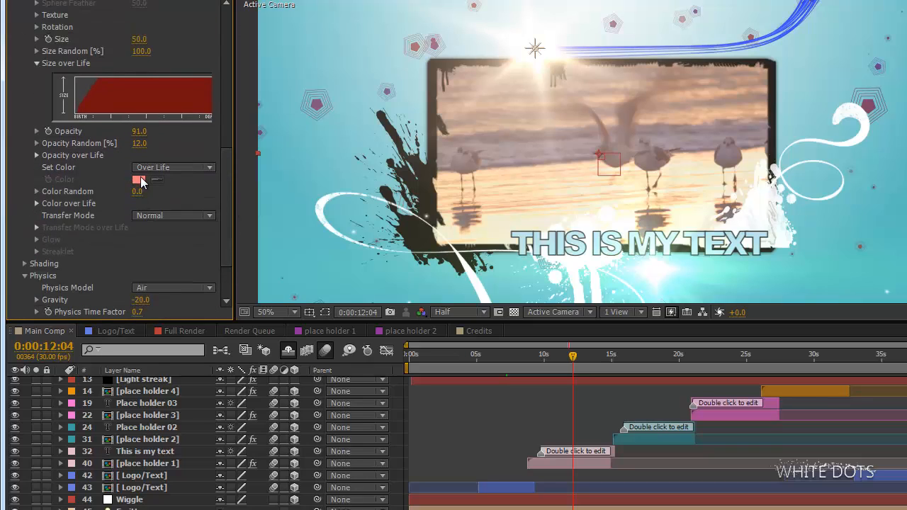
mouse_move(147, 208)
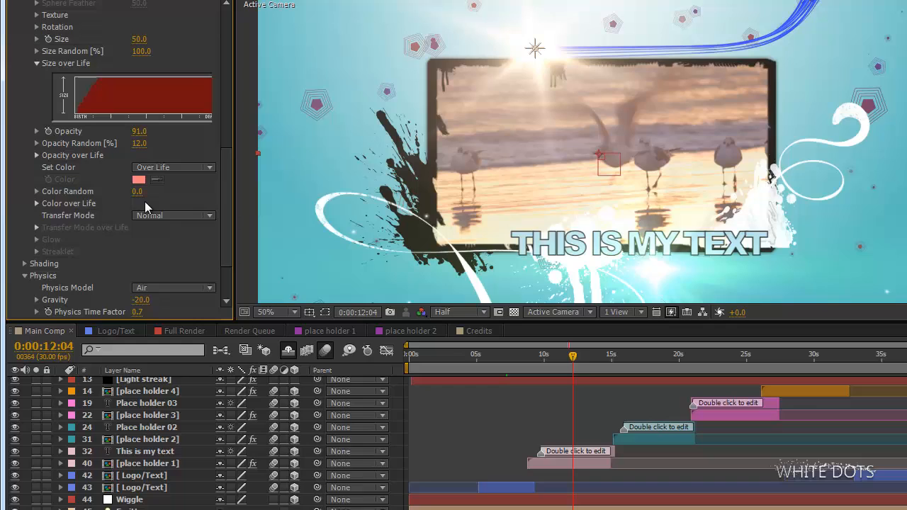
mouse_move(102, 198)
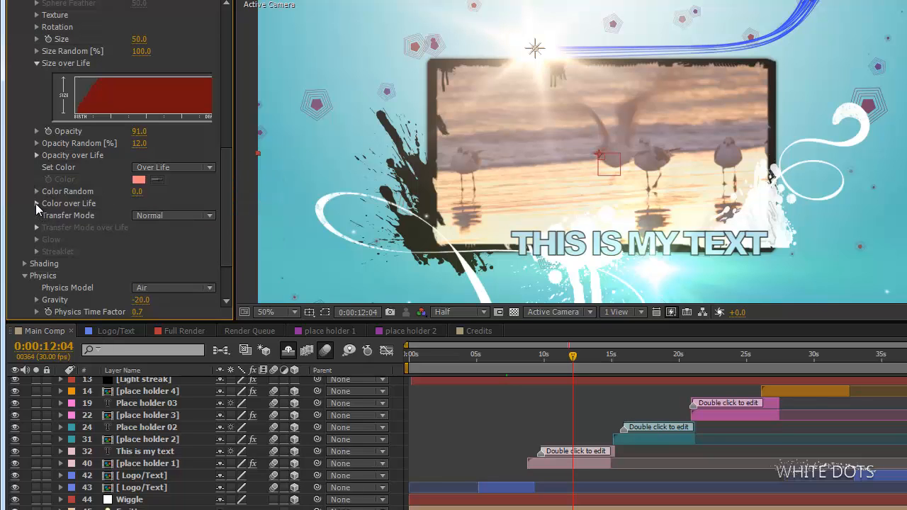
left_click(37, 203)
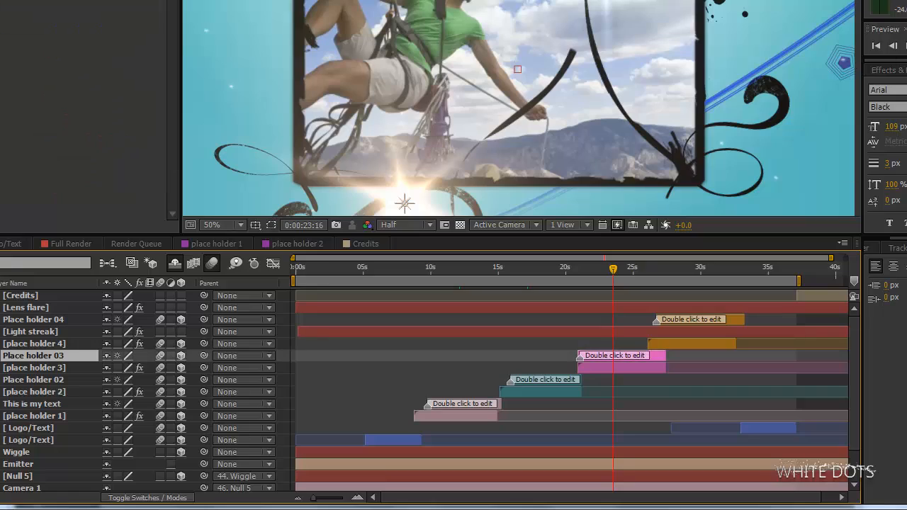
left_click(880, 106)
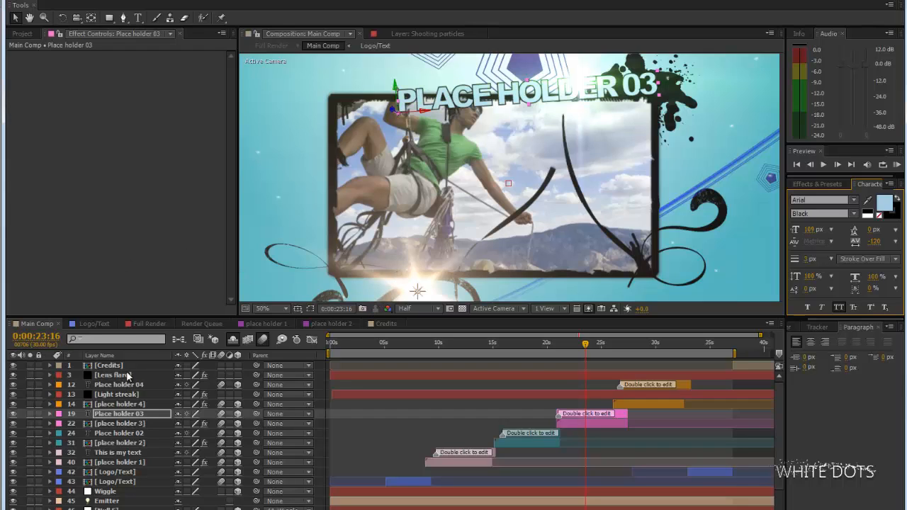
Inspect the Lens flare layer in the Optical Flares Options window, then close it.
left_click(114, 375)
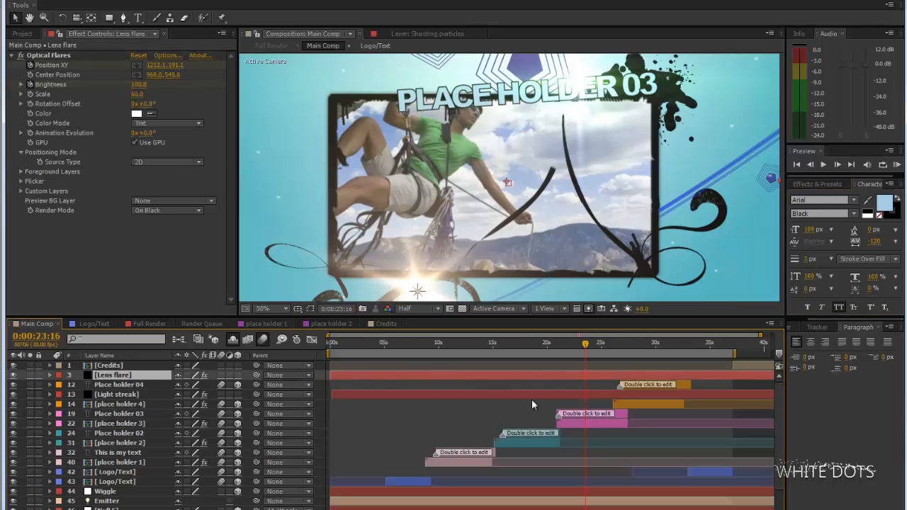
mouse_move(567, 388)
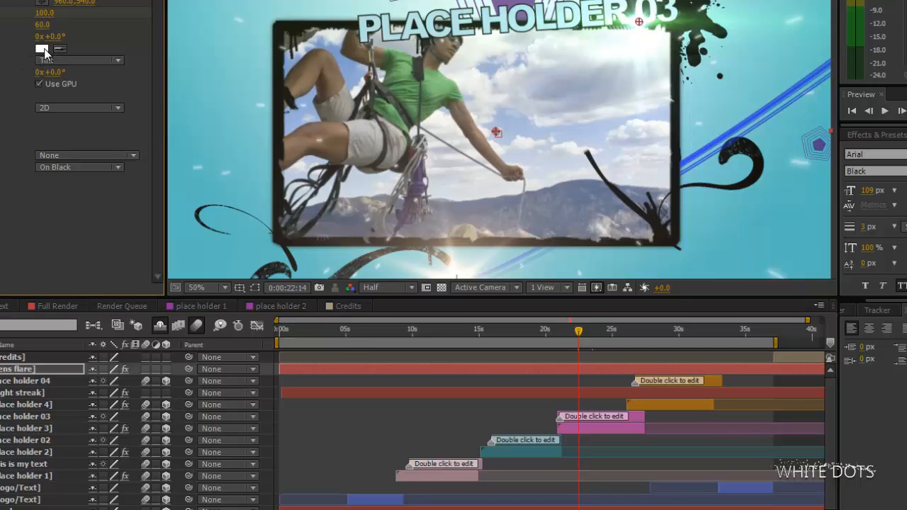
left_click(42, 49)
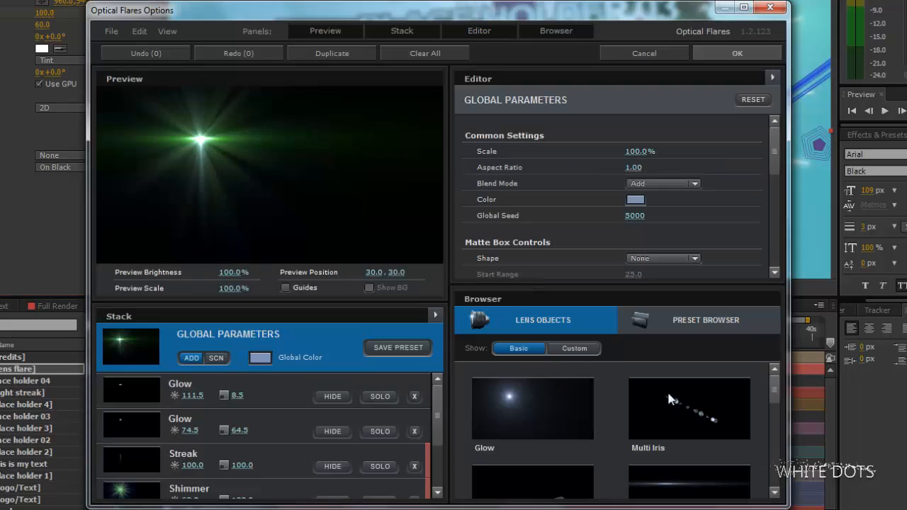
left_click(698, 320)
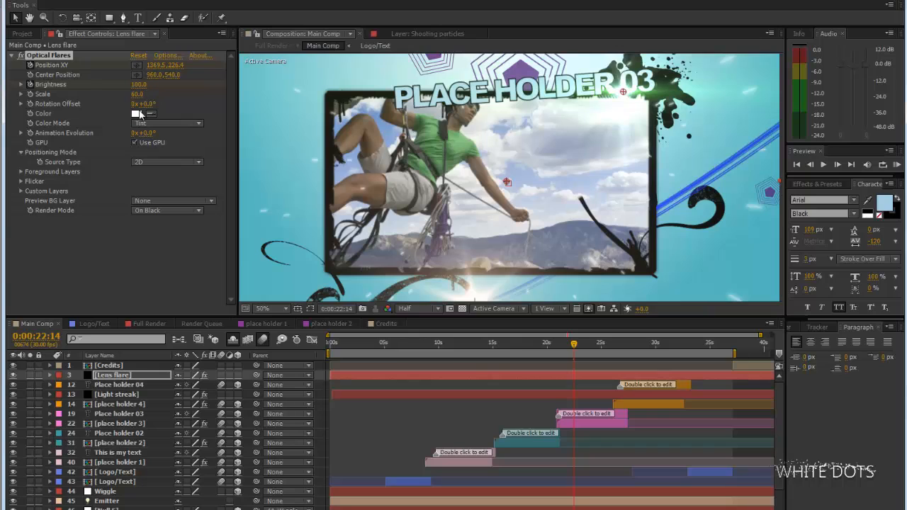
Set the Optical Flares tint colour to orange (D94A1E).
left_click(137, 113)
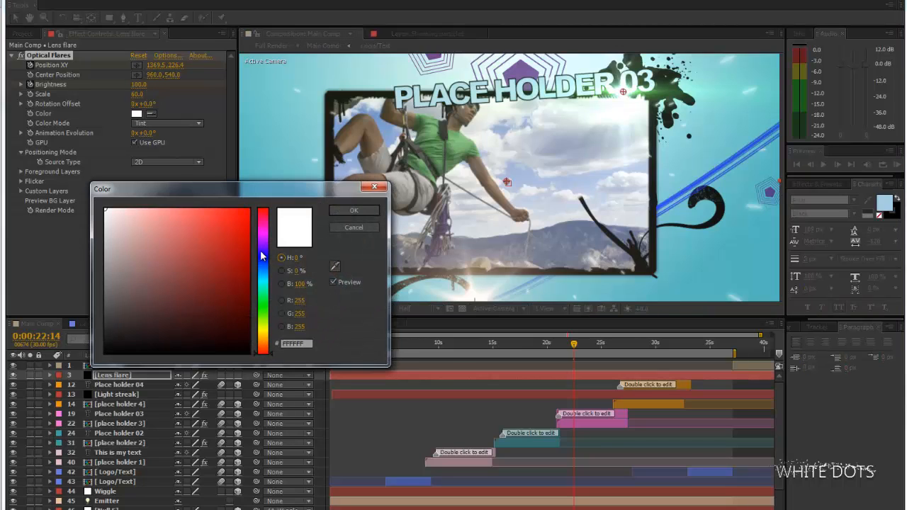
left_click(230, 230)
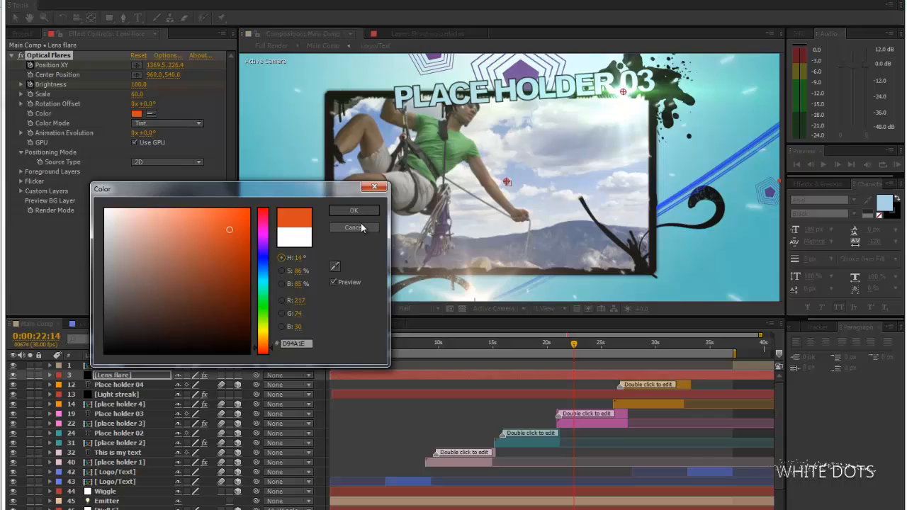
left_click(353, 228)
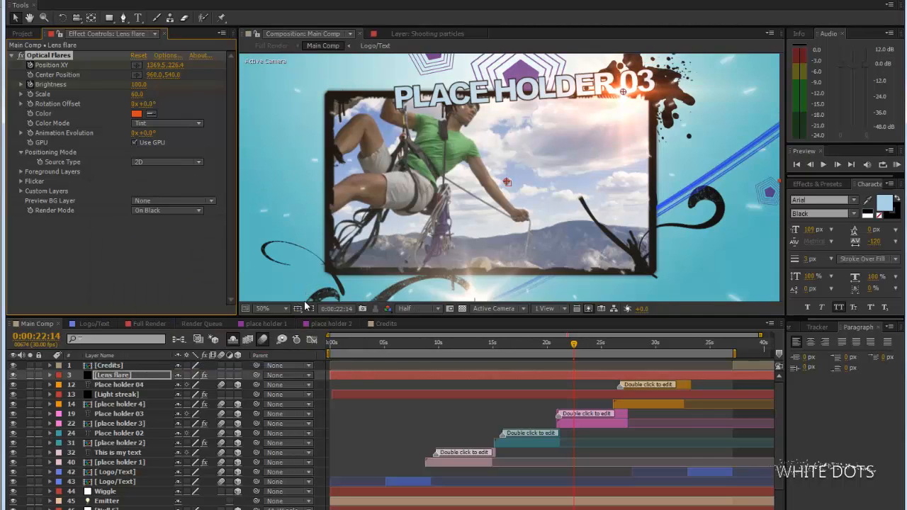
mouse_move(606, 363)
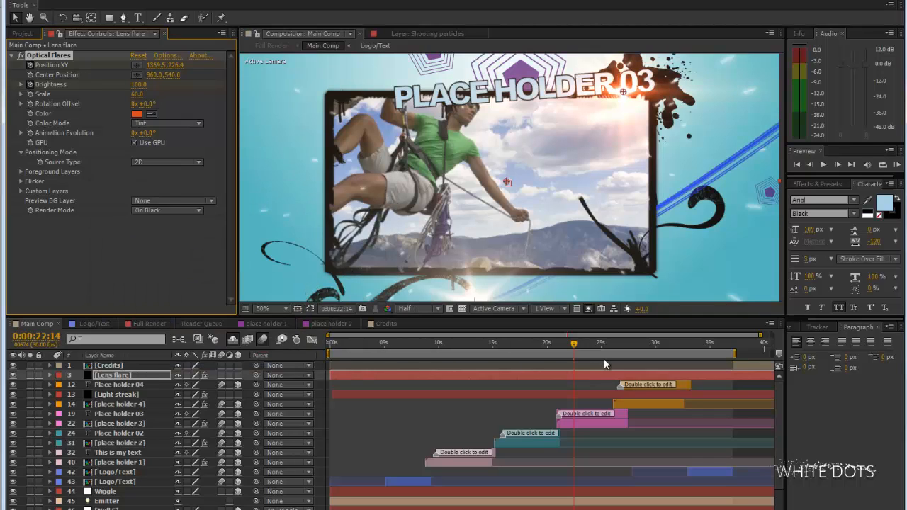